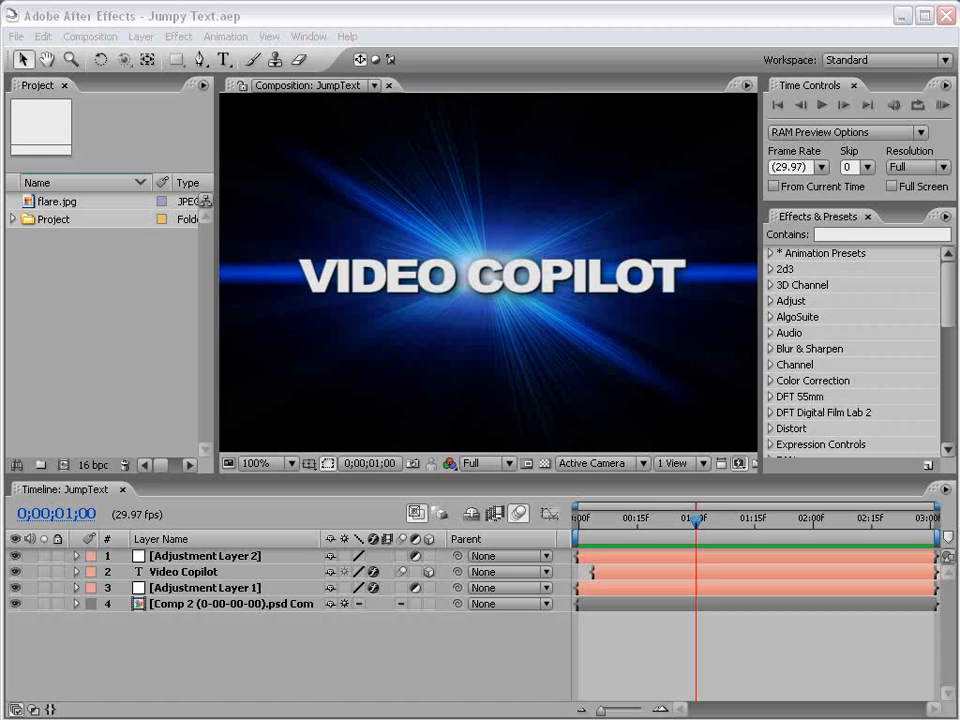
pyautogui.moveTo(656, 636)
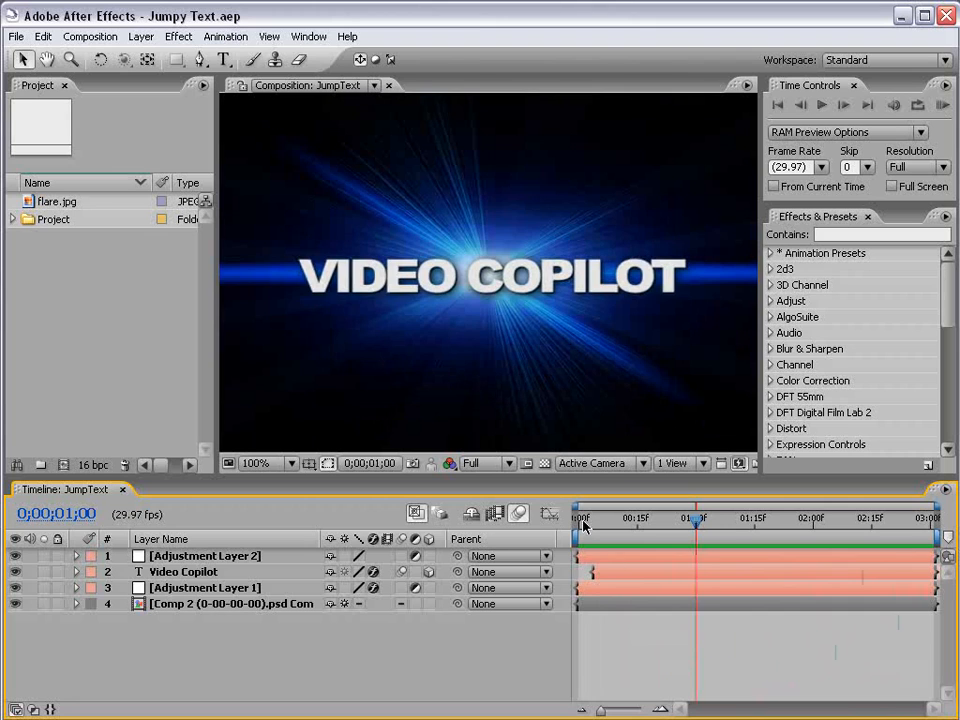
# Scrub through the finished title animation to preview it settling into place.
pyautogui.moveTo(698, 520); pyautogui.dragTo(610, 520)
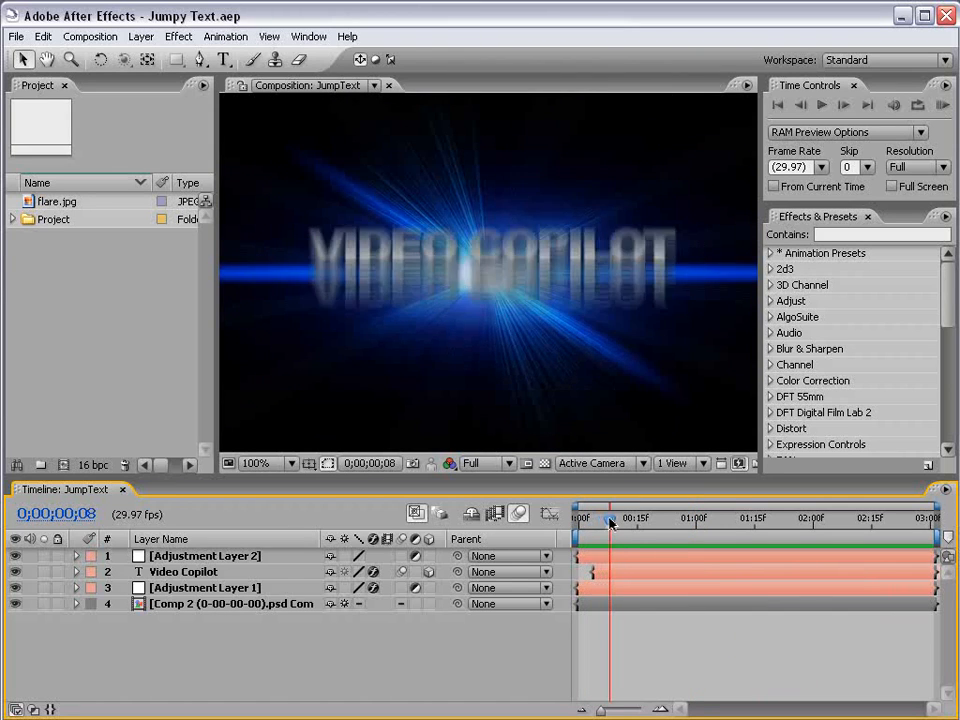
pyautogui.moveTo(610, 520); pyautogui.dragTo(604, 520)
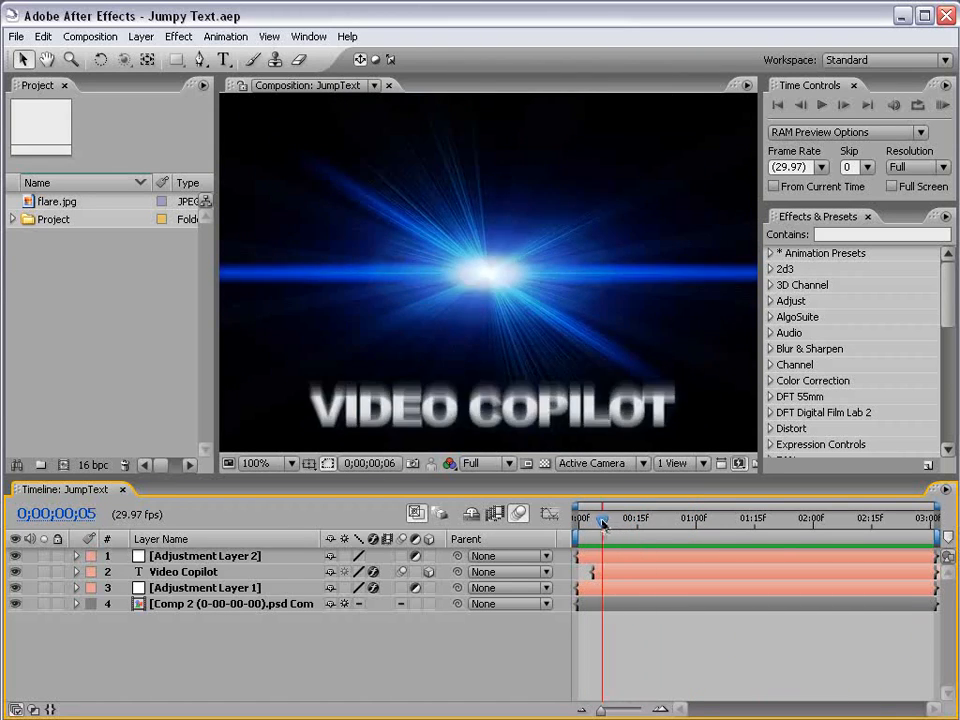
pyautogui.moveTo(604, 520); pyautogui.dragTo(648, 520)
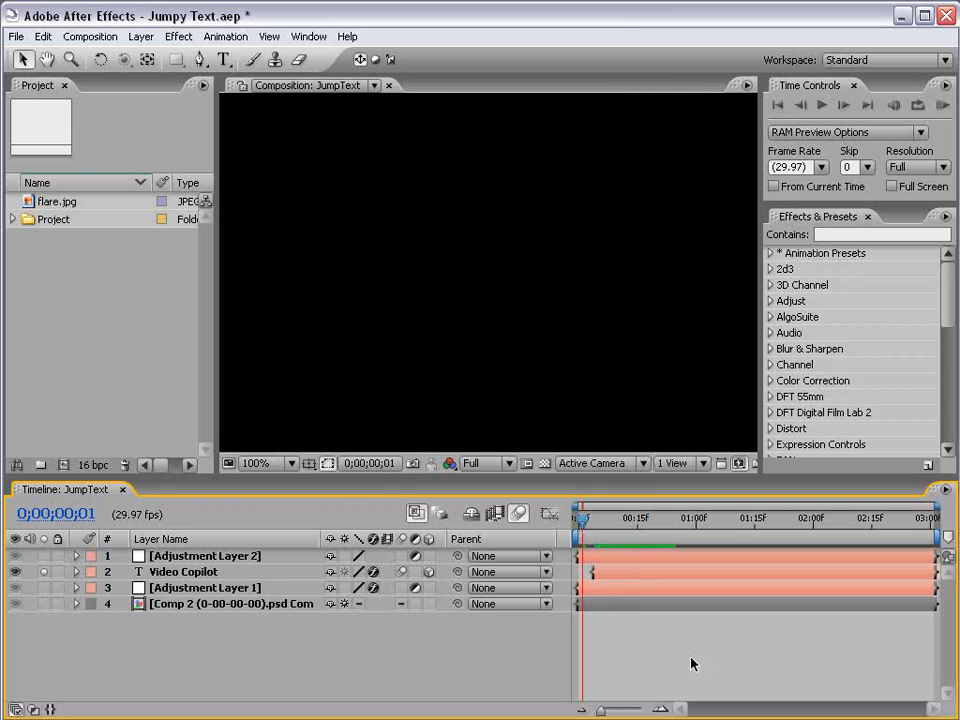
# Create a new NTSC DV 720×480, 5-second composition, Comp 2.
pyautogui.click(90, 36)
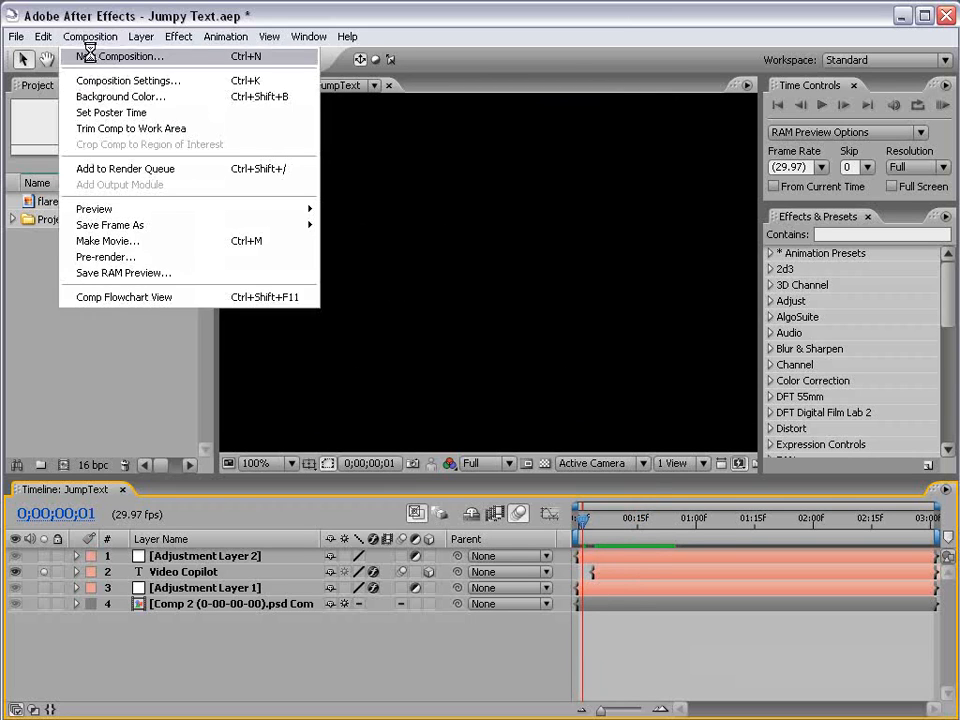
pyautogui.click(128, 80)
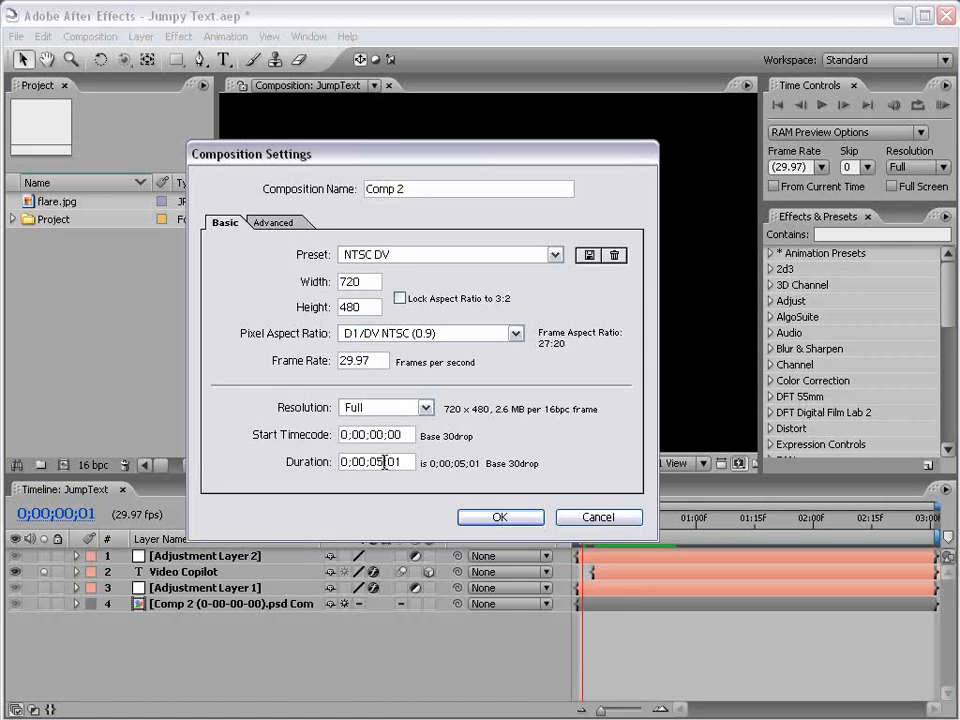
pyautogui.click(500, 516)
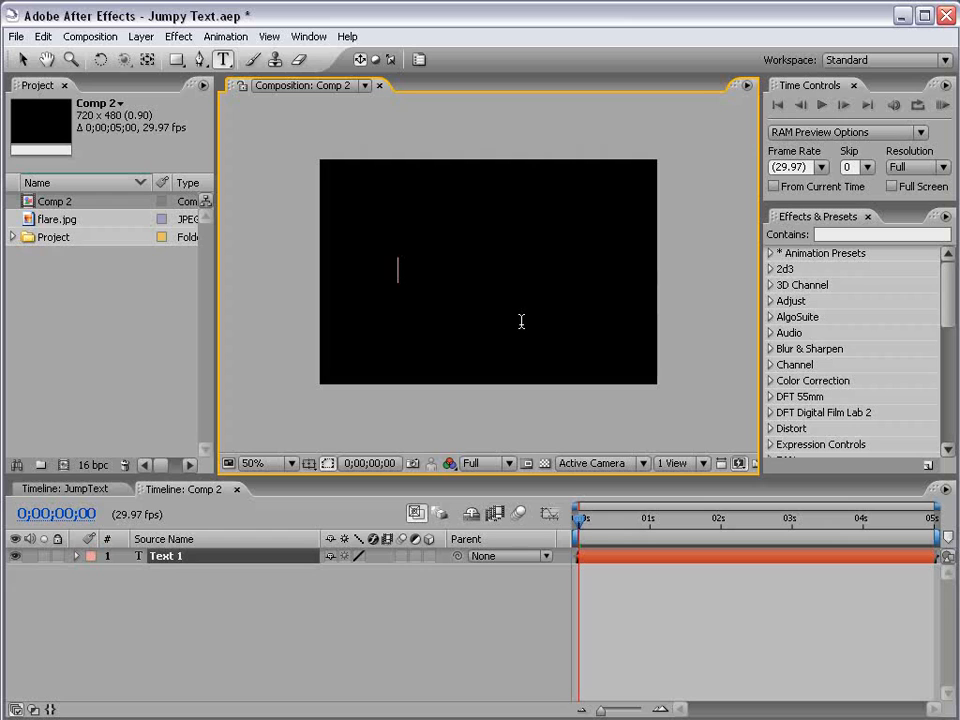
# Add a text layer reading VIDEO COPILOT and commit it in the timeline.
pyautogui.write('VIDEO COPILOT')
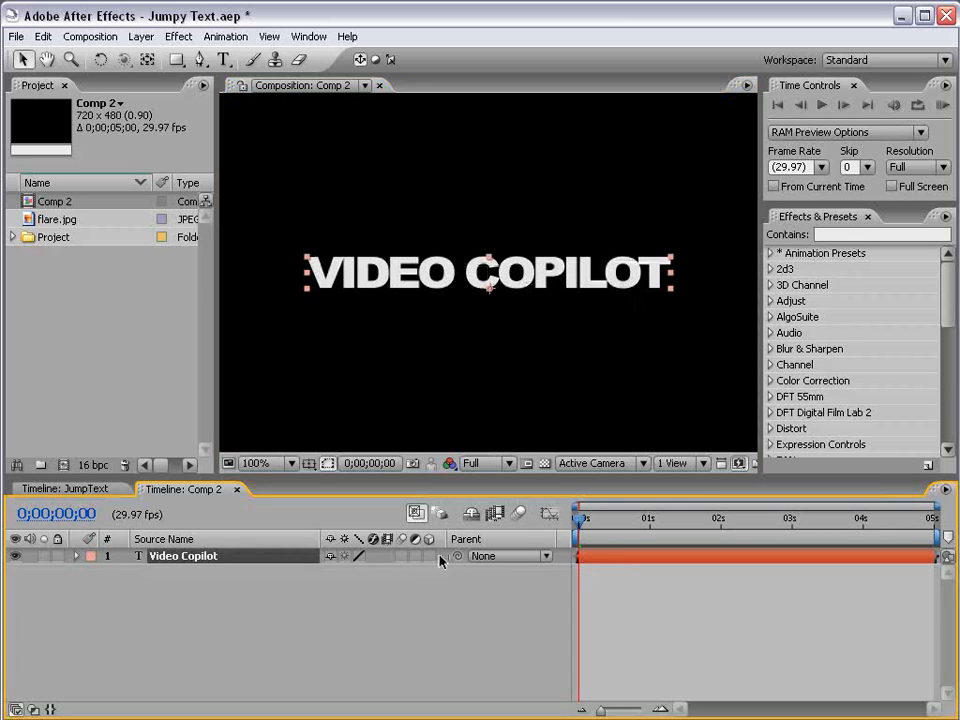
pyautogui.click(428, 556)
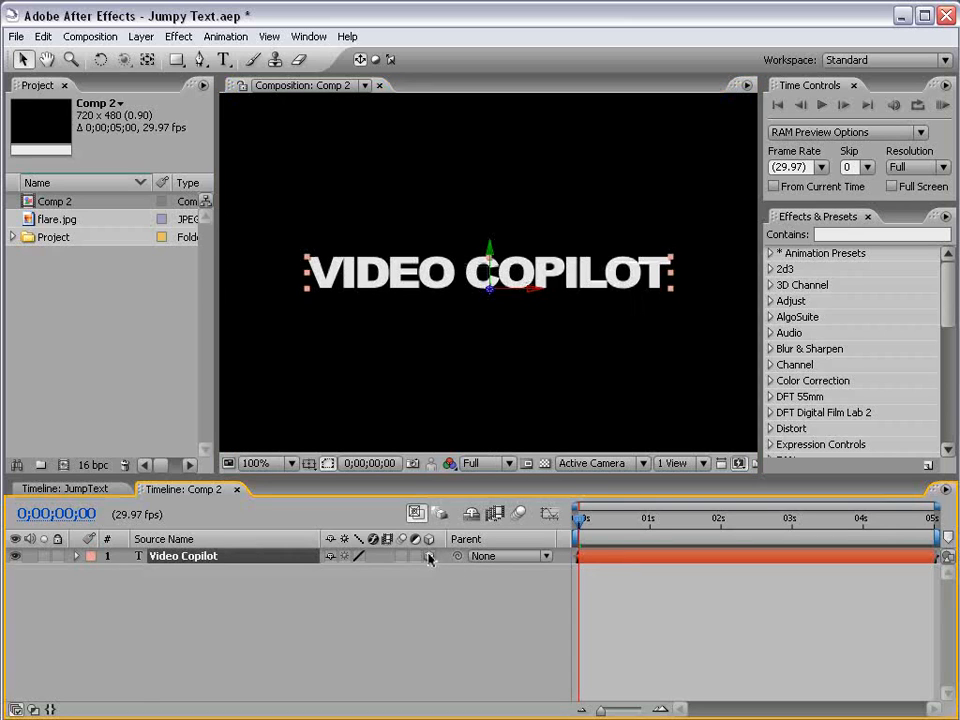
pyautogui.click(76, 556)
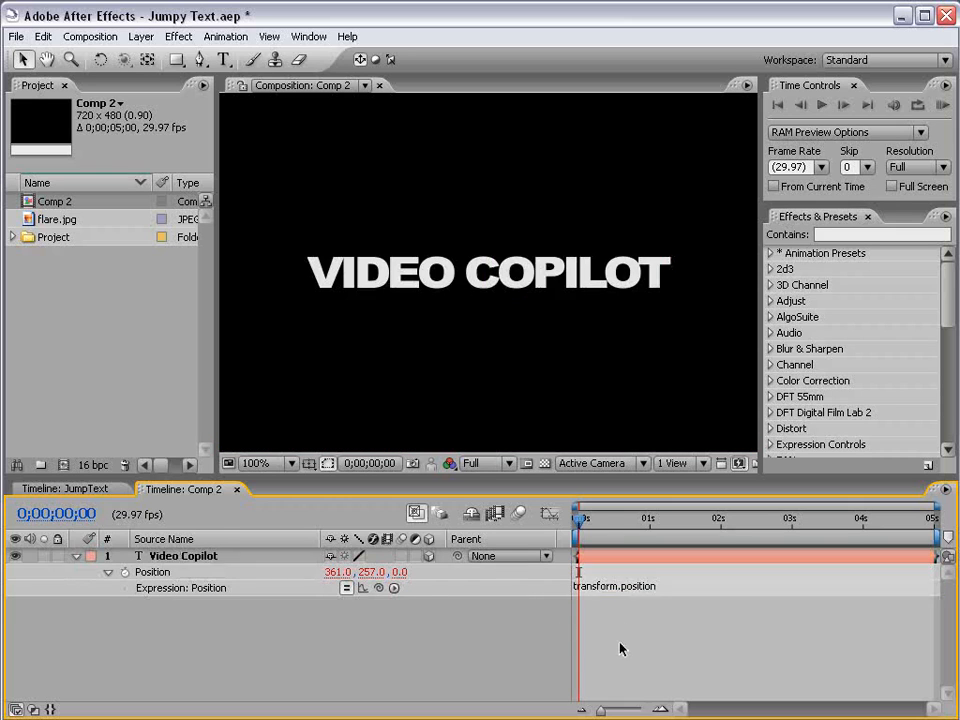
# Enter a wiggle(5,200) expression on the title's Position to try it out.
pyautogui.write('wiggle(')
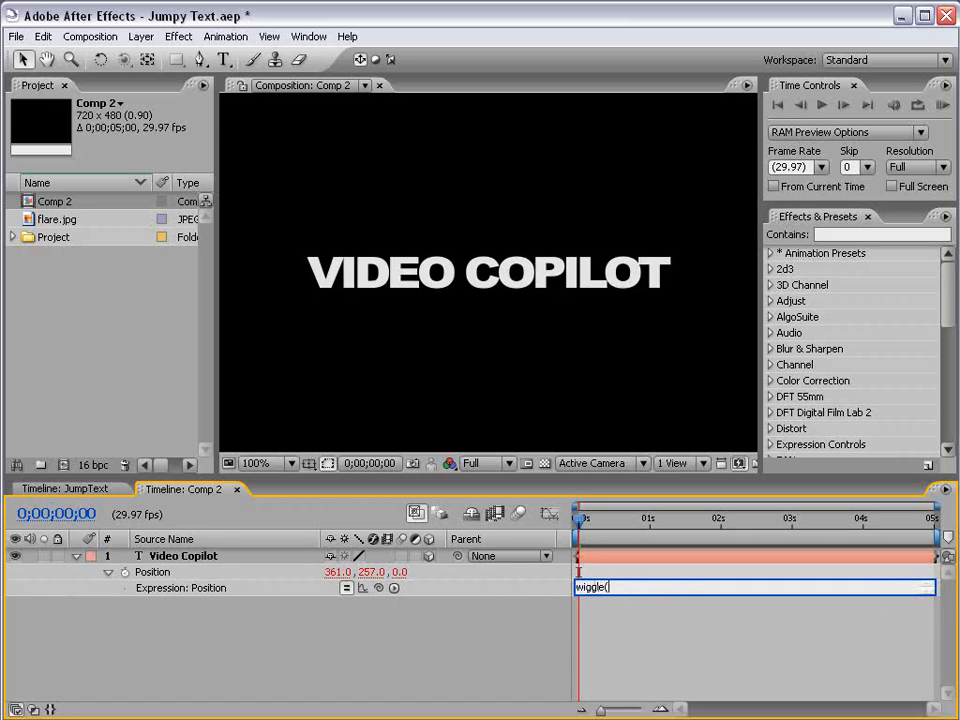
pyautogui.write('5,')
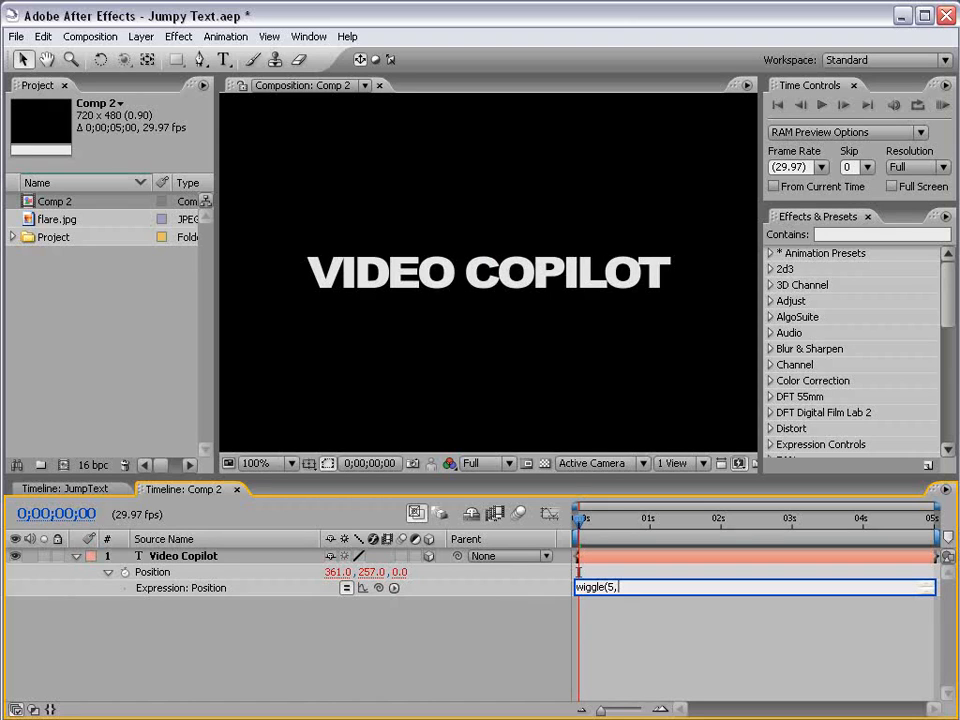
pyautogui.write('200')
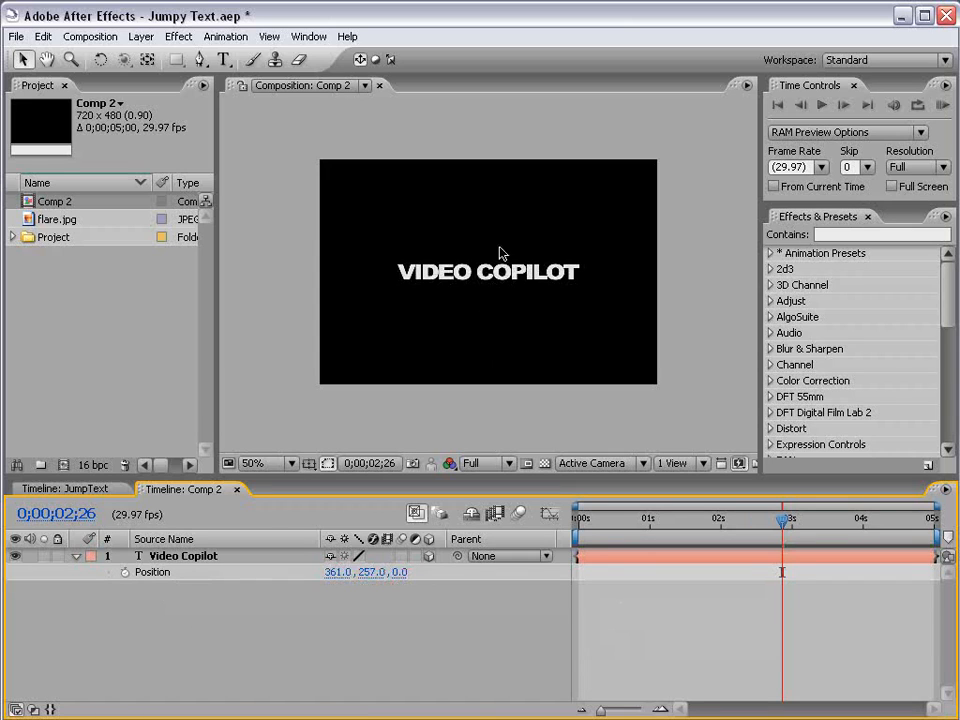
# Search 'separ' and apply the Separate XYZ Position preset to the title layer.
pyautogui.click(880, 234)
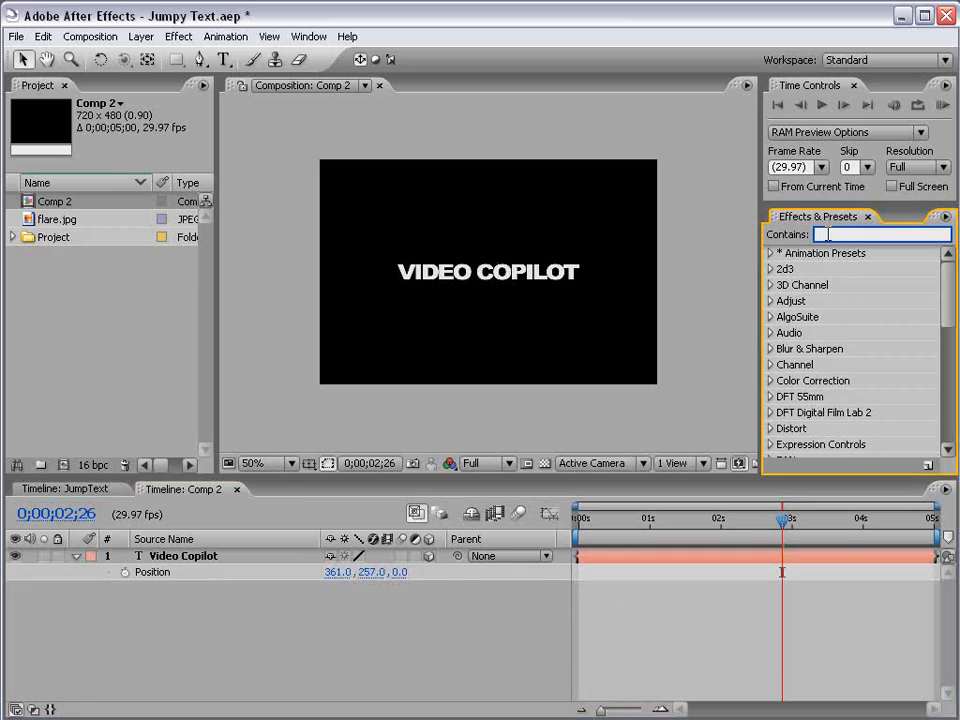
pyautogui.write('separ')
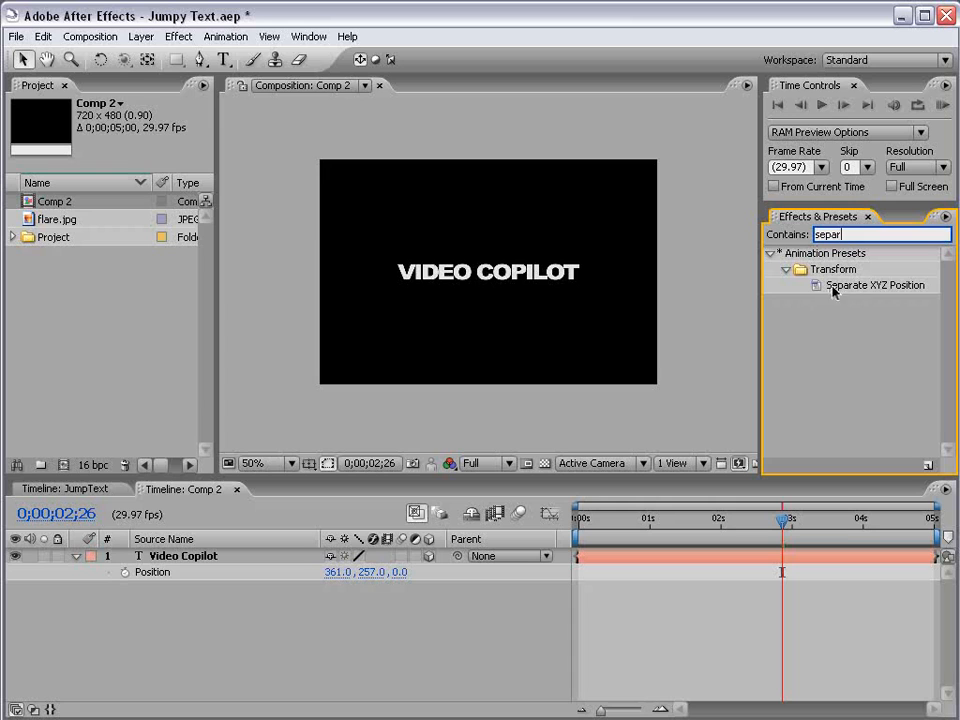
pyautogui.doubleClick(876, 284)
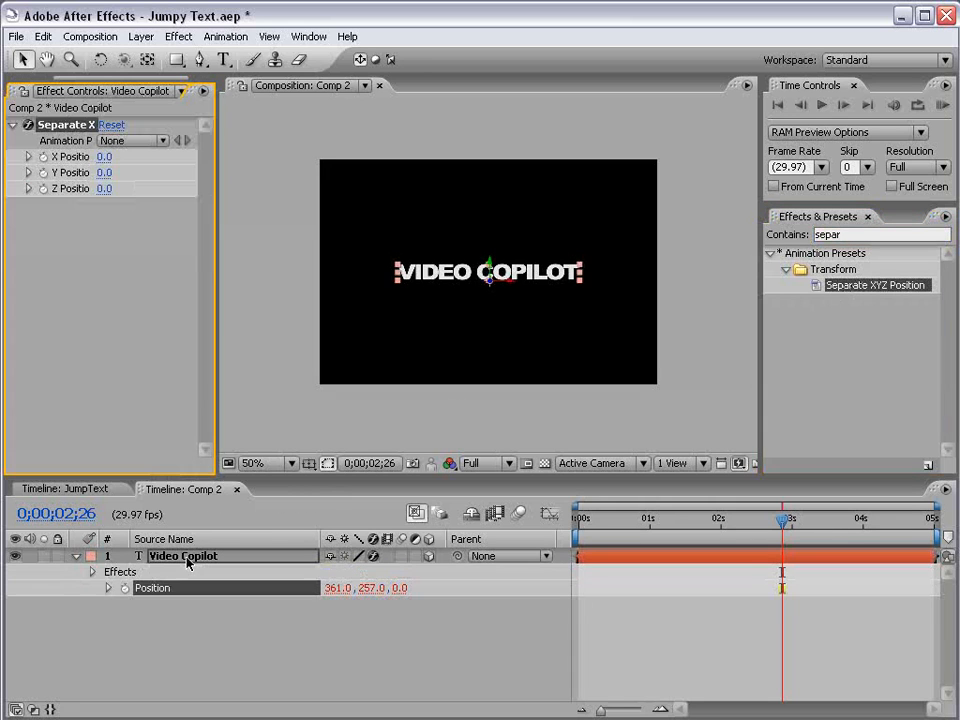
pyautogui.moveTo(216, 164)
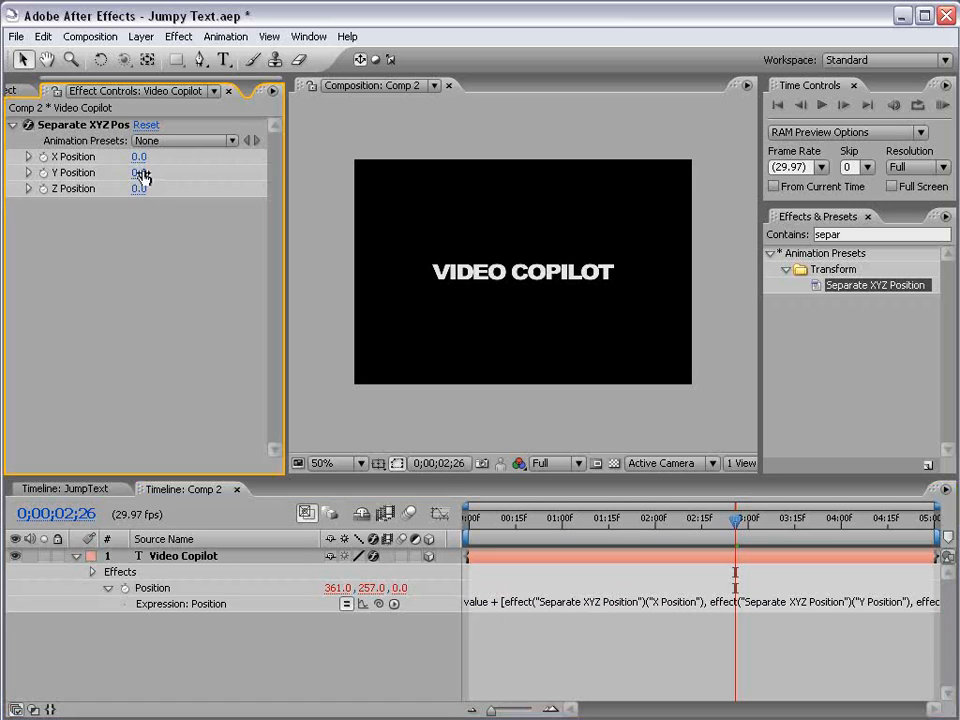
pyautogui.moveTo(144, 172); pyautogui.dragTo(144, 164)
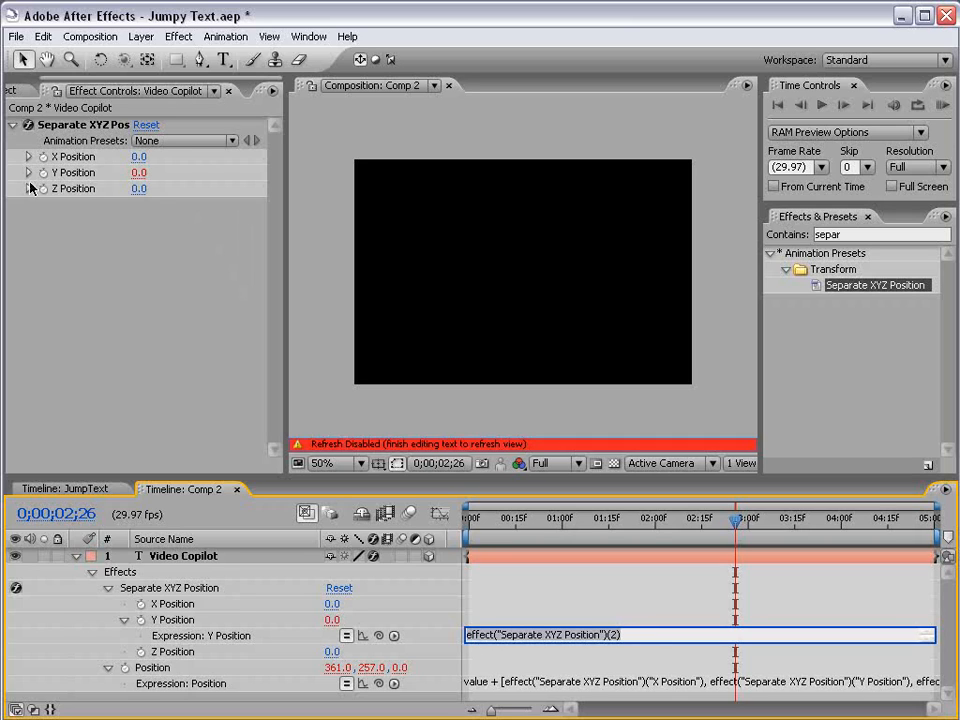
# Give the Separate XYZ Y Position a wiggle(5,200) expression so the title bobs vertically.
pyautogui.write('w')
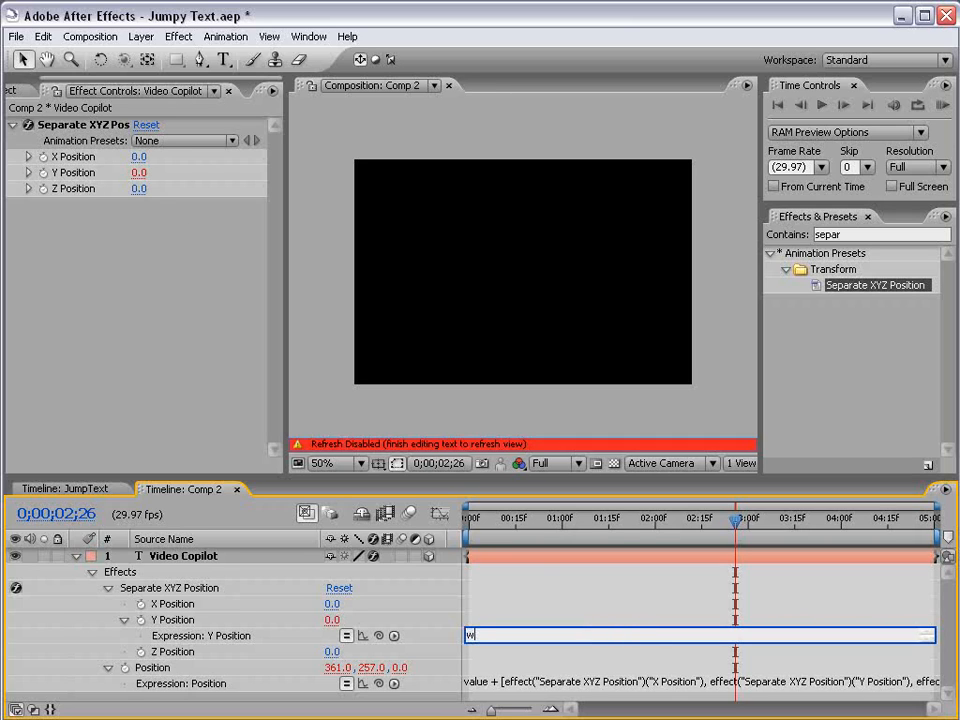
pyautogui.write('iggle(5,2')
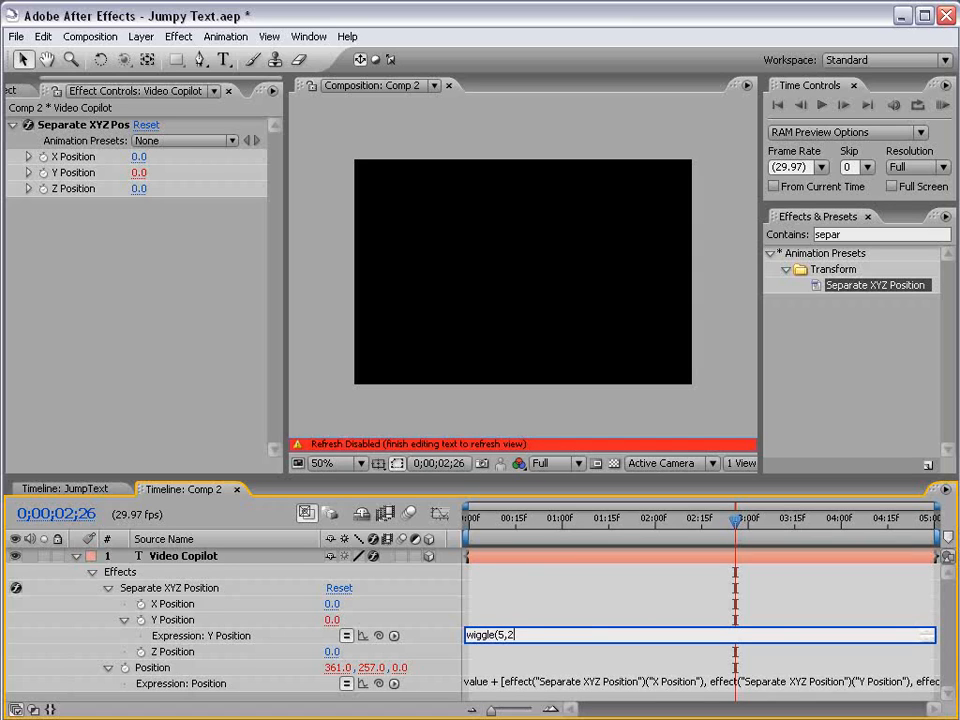
pyautogui.write('00)')
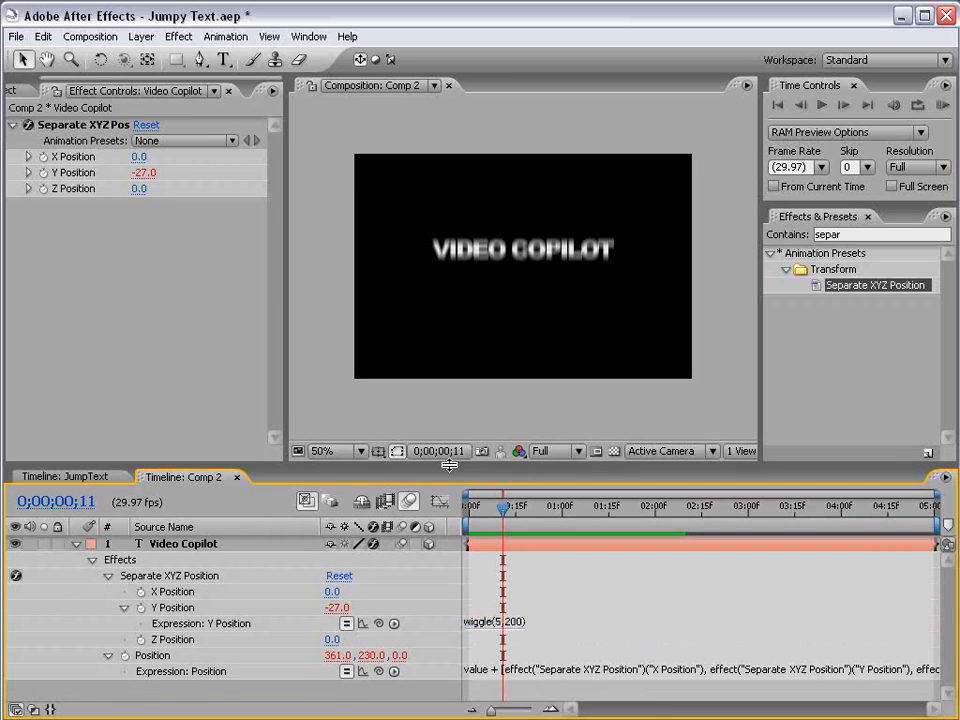
pyautogui.click(496, 568)
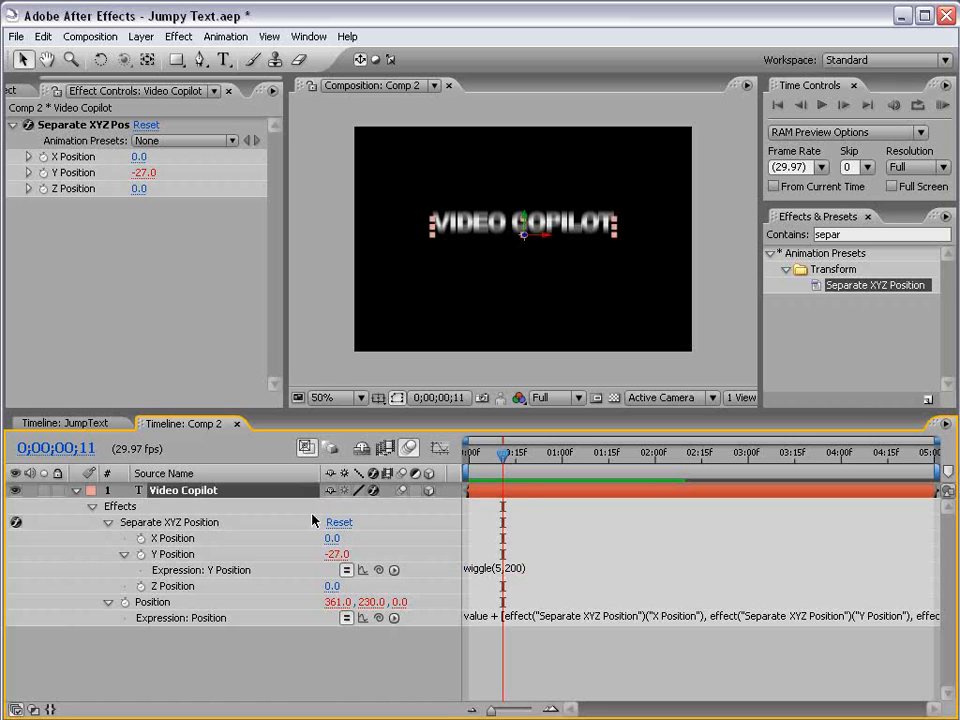
# Add a Slider Control named amount and rewrite the Y expression as wiggle(3,amount).
pyautogui.click(178, 36)
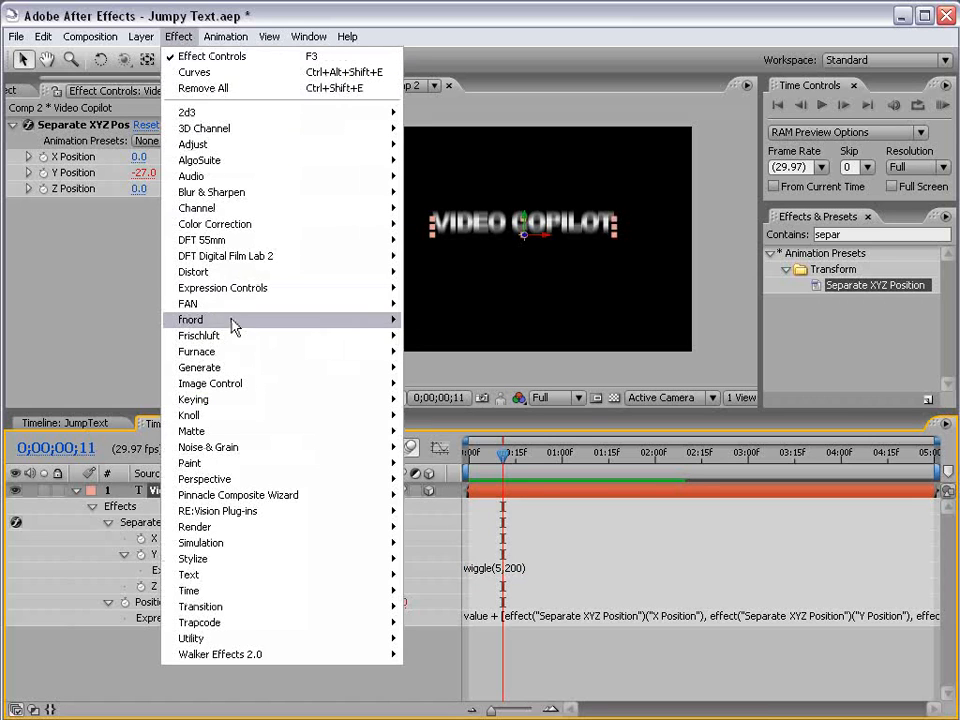
pyautogui.moveTo(222, 288)
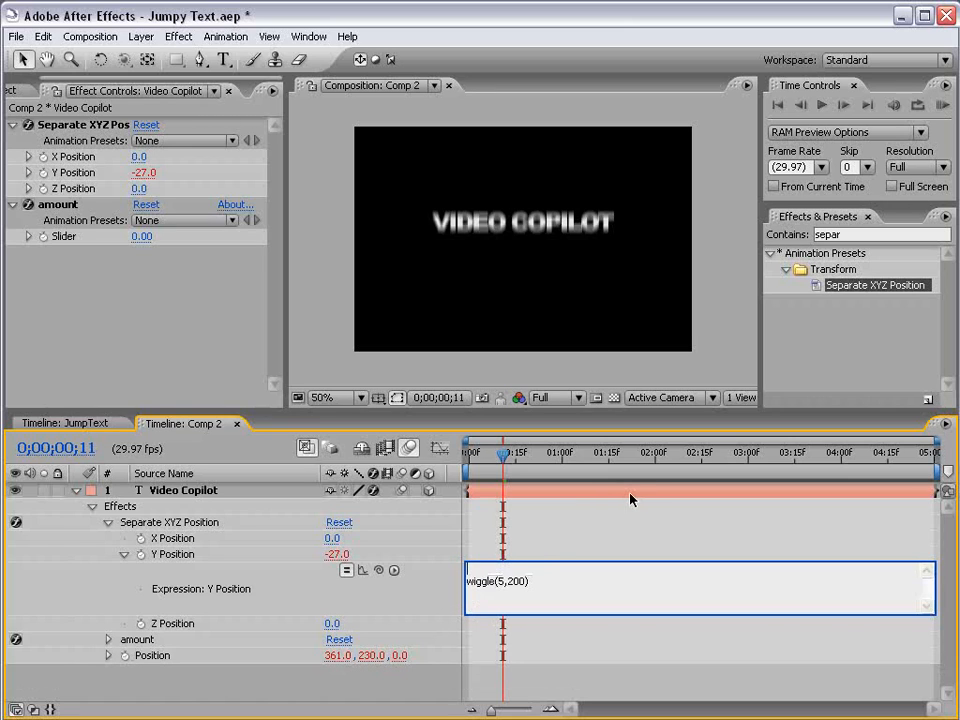
pyautogui.write('amount=')
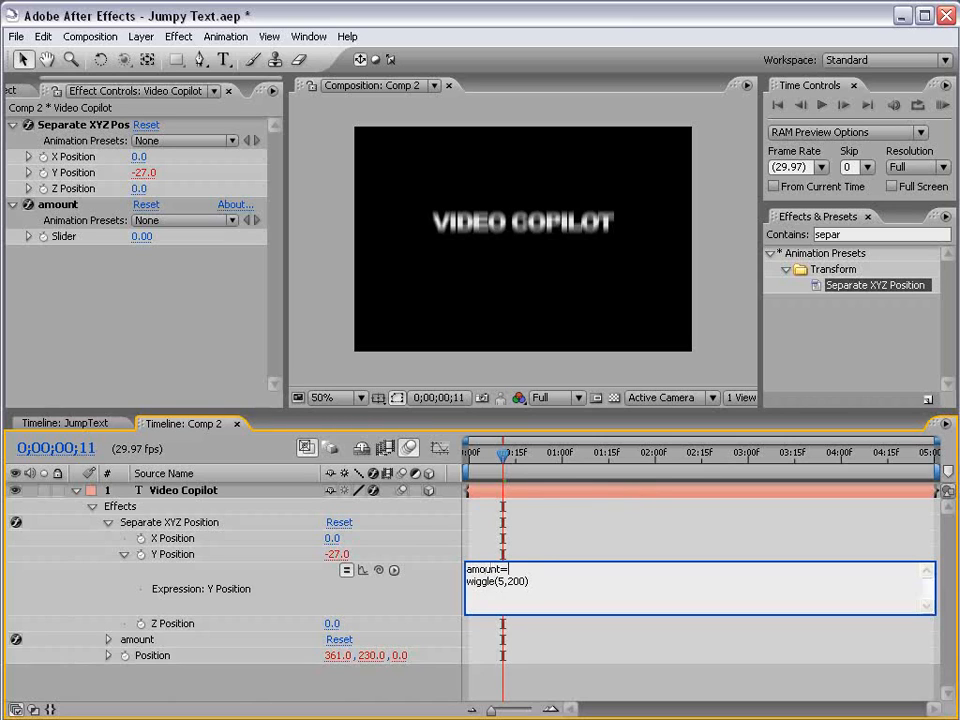
pyautogui.click(172, 538)
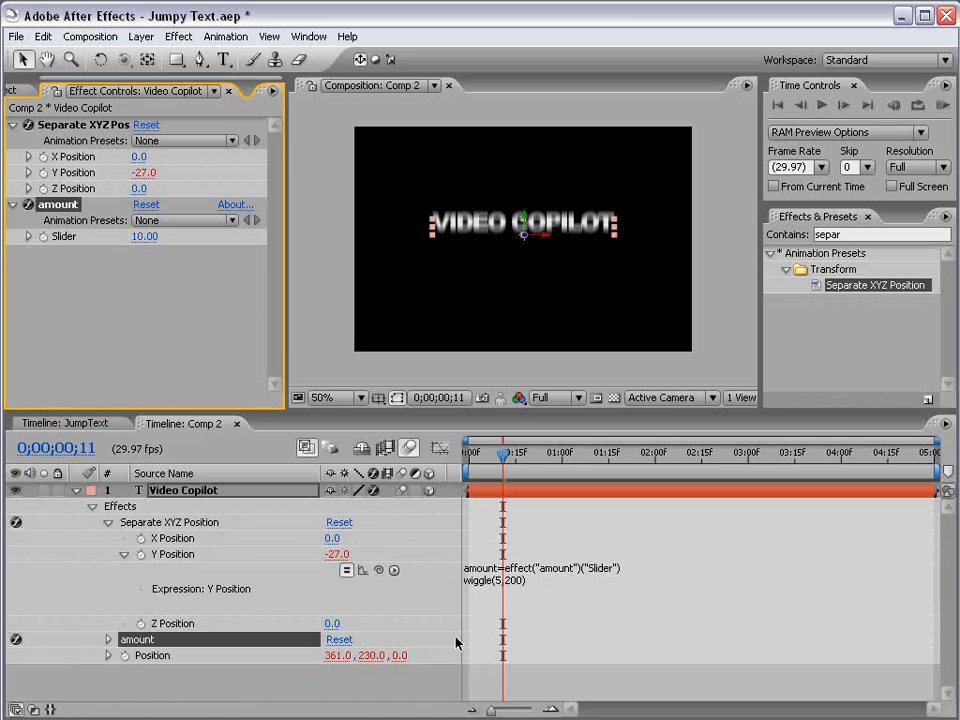
pyautogui.click(540, 574)
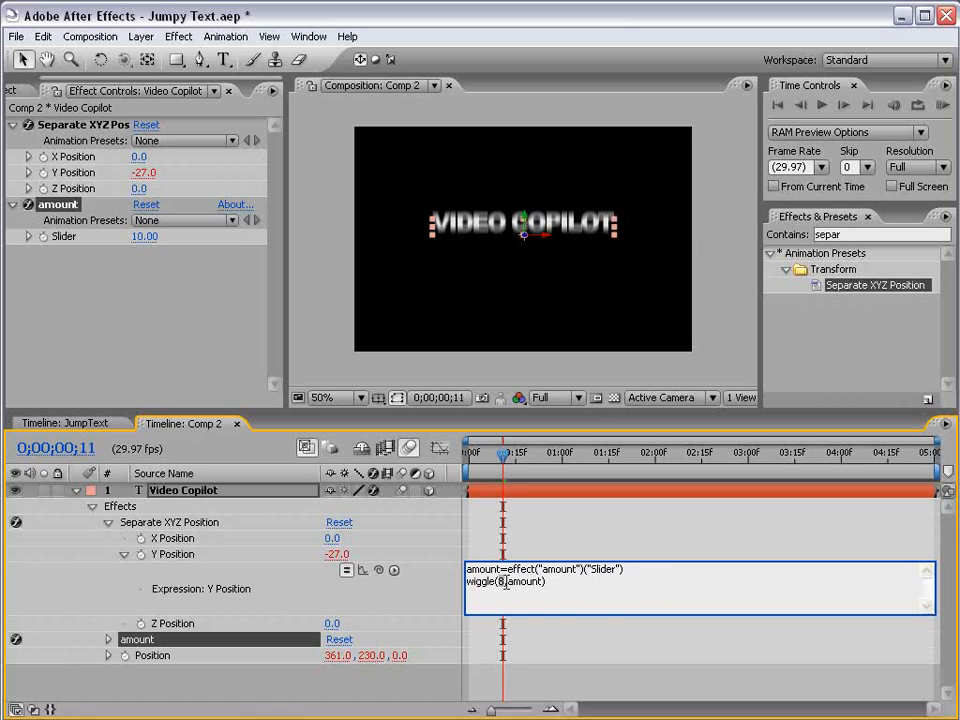
pyautogui.write('3')
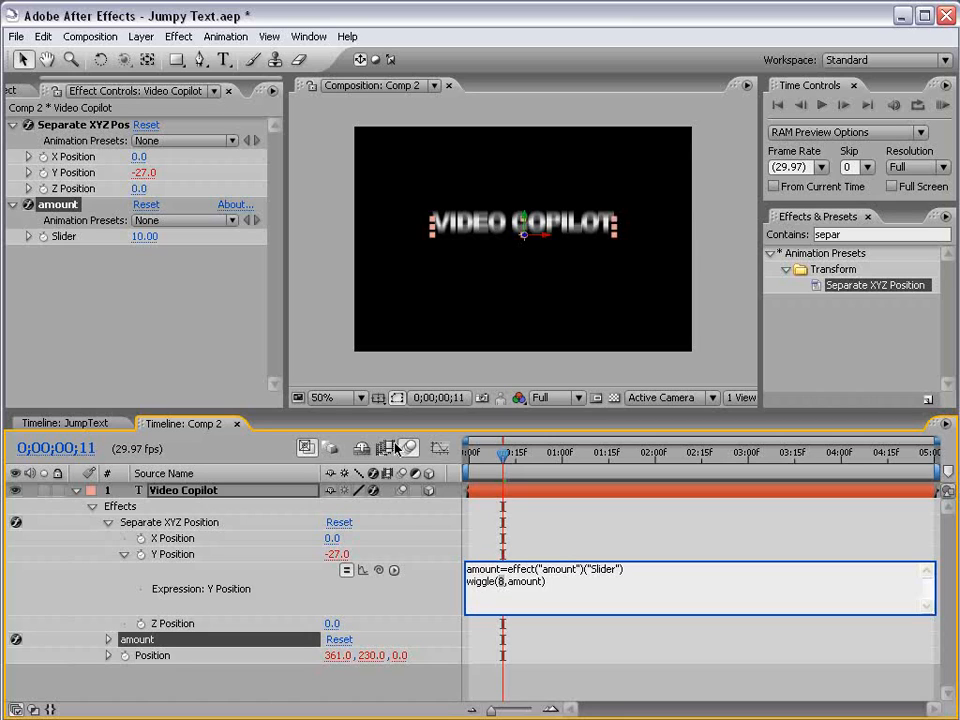
pyautogui.moveTo(152, 292)
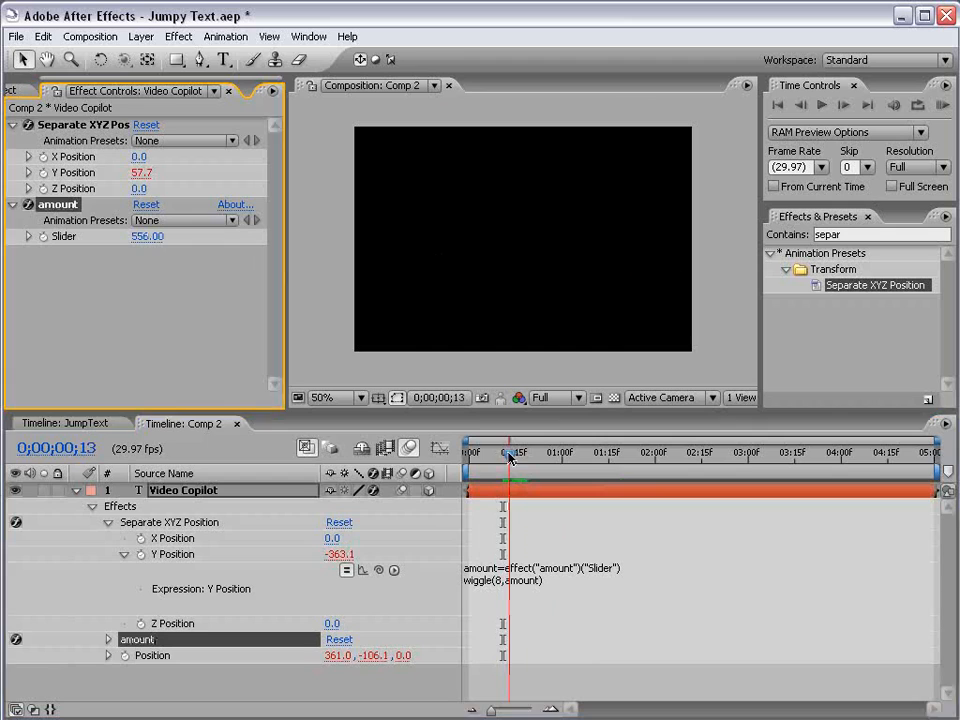
# Set the amount slider to 400 to widen the vertical wiggle.
pyautogui.write('400')
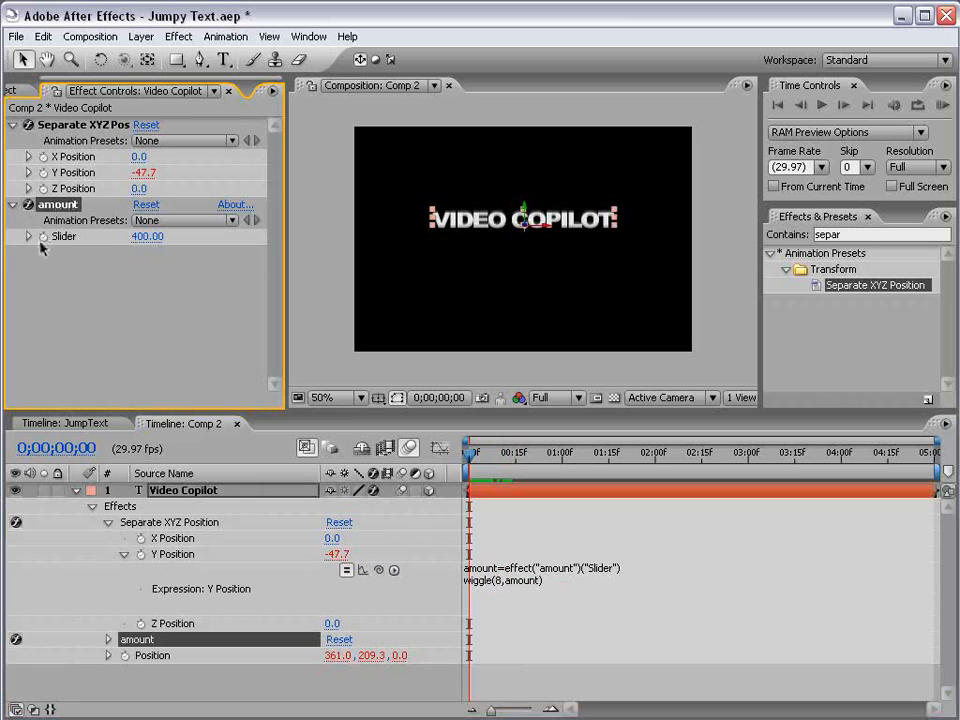
# Start keyframing the amount slider with a high value (500) at frame 0.
pyautogui.click(536, 452)
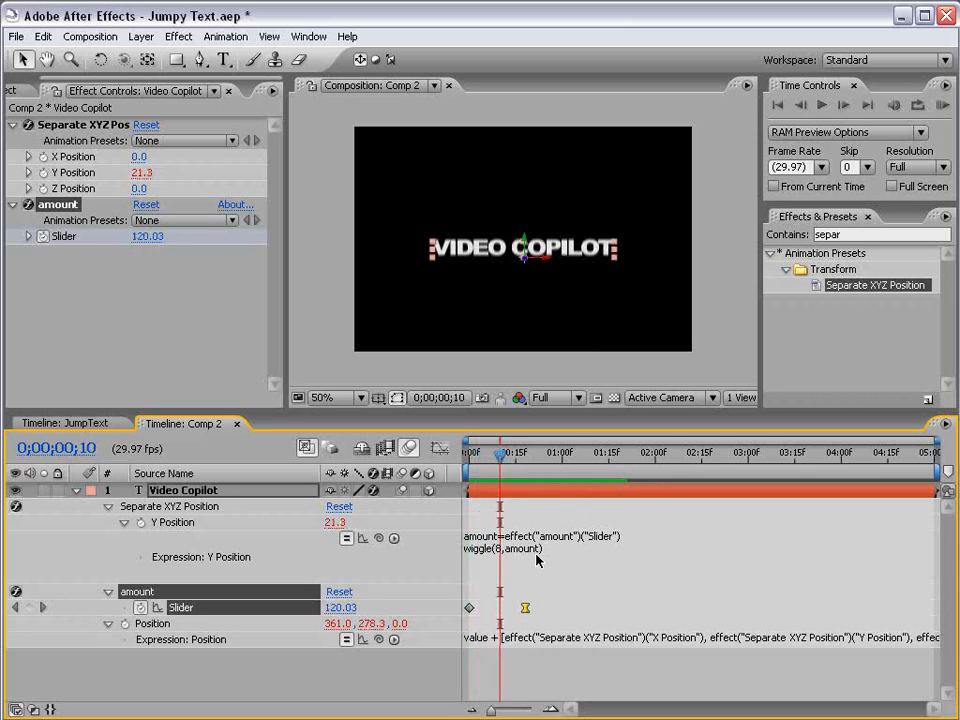
pyautogui.moveTo(500, 456); pyautogui.dragTo(524, 456)
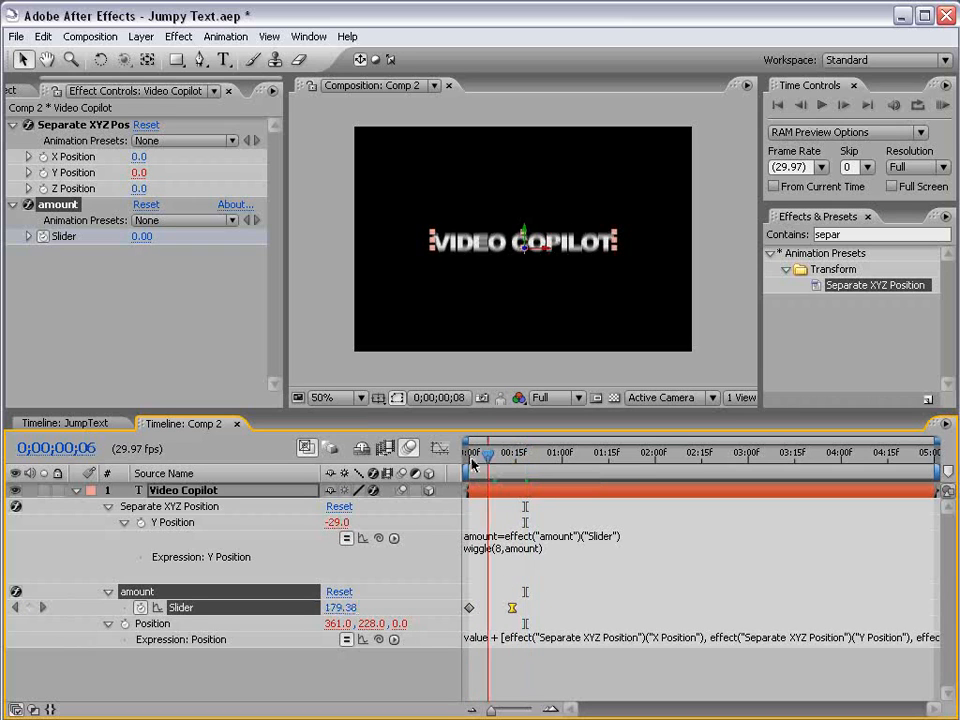
pyautogui.write('400')
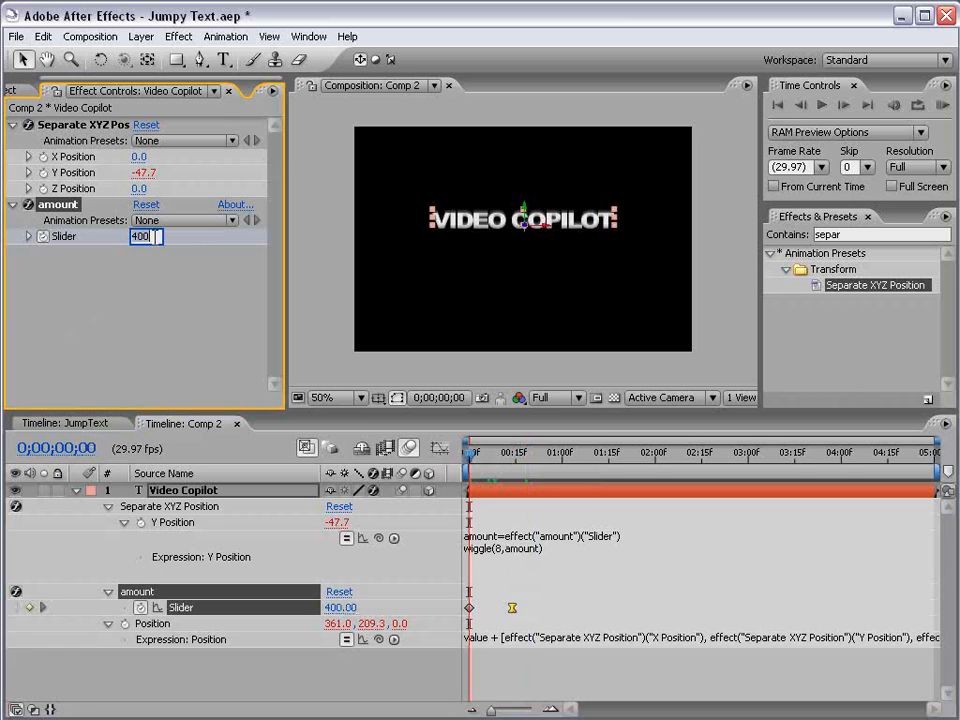
pyautogui.write('500')
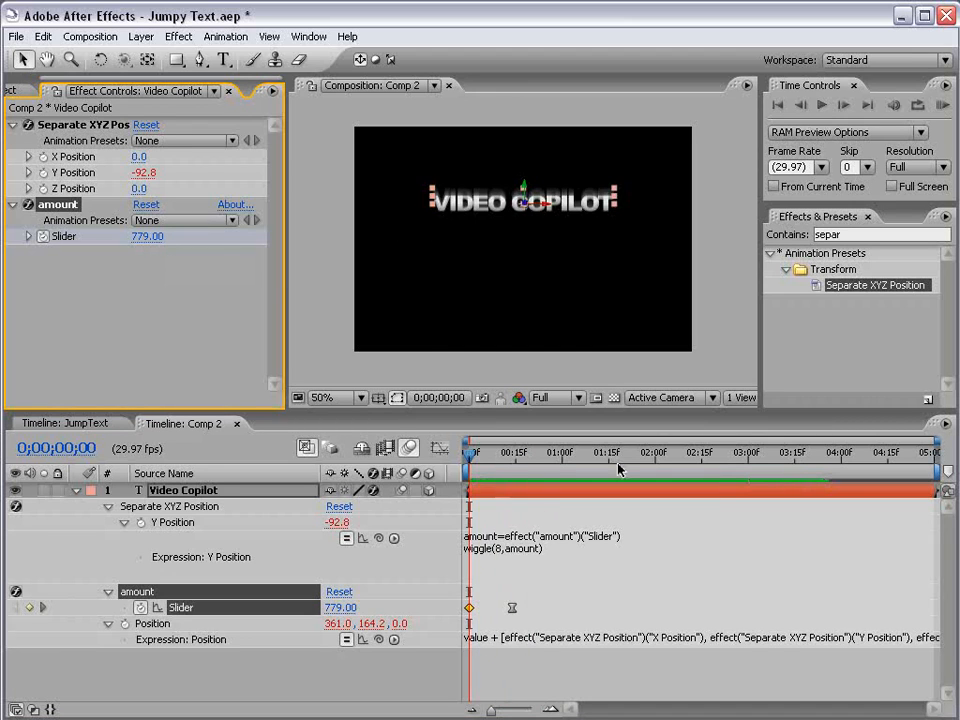
# Key the amount slider to 0 at frame 14 so the wiggle settles, and scrub to check.
pyautogui.click(516, 452)
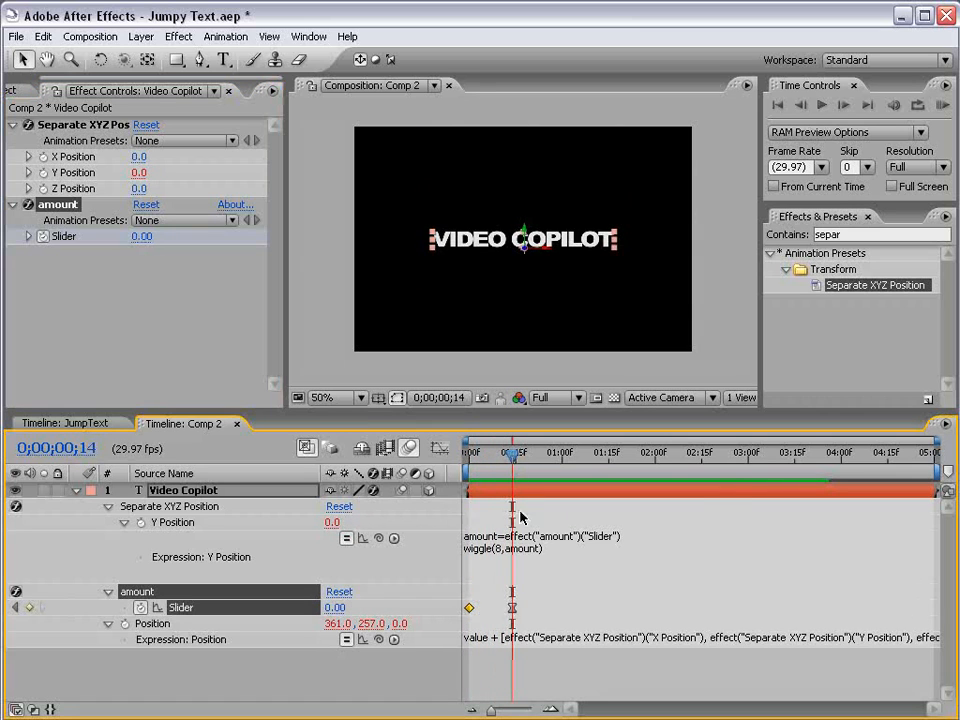
pyautogui.moveTo(540, 564)
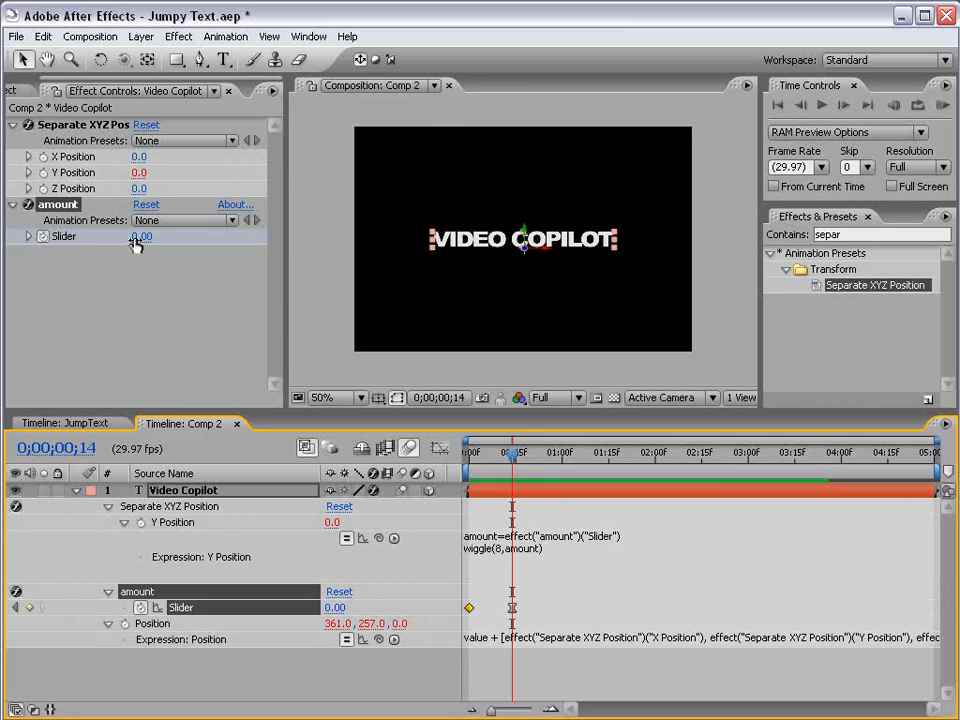
pyautogui.moveTo(510, 456); pyautogui.dragTo(484, 456)
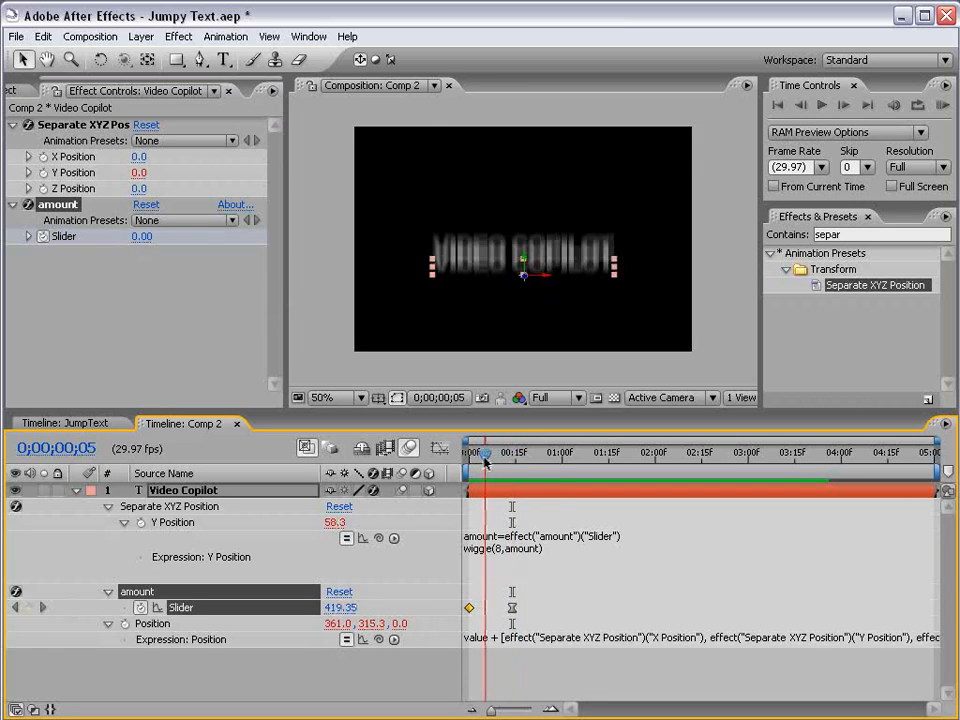
pyautogui.click(468, 452)
pyautogui.write('wiggle(')
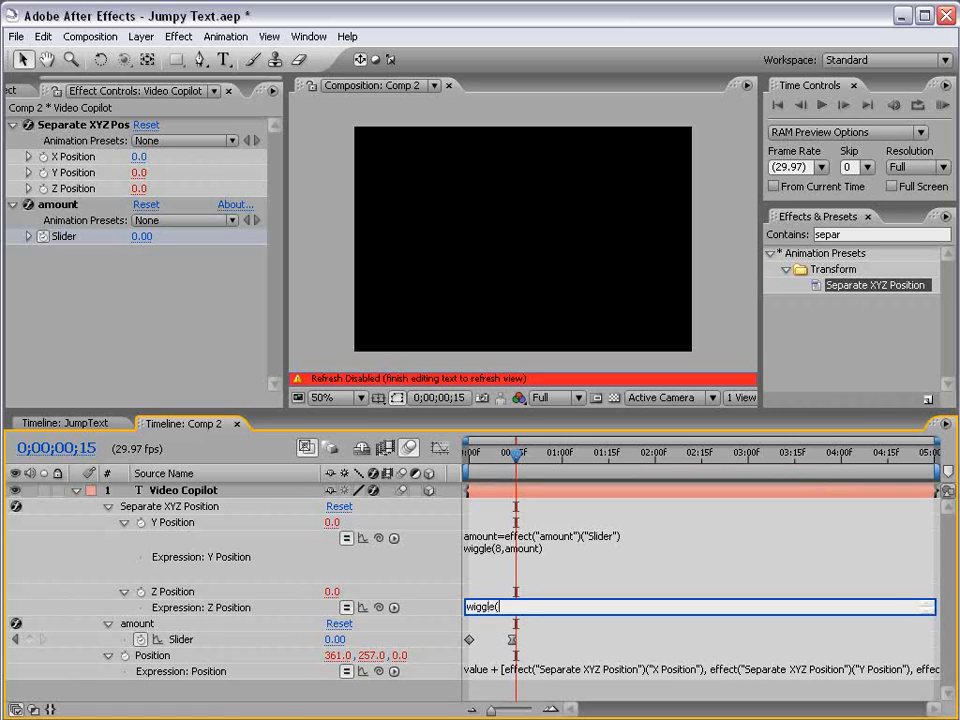
# Give the title's Z Position a wiggle(5,100) expression.
pyautogui.write('5,')
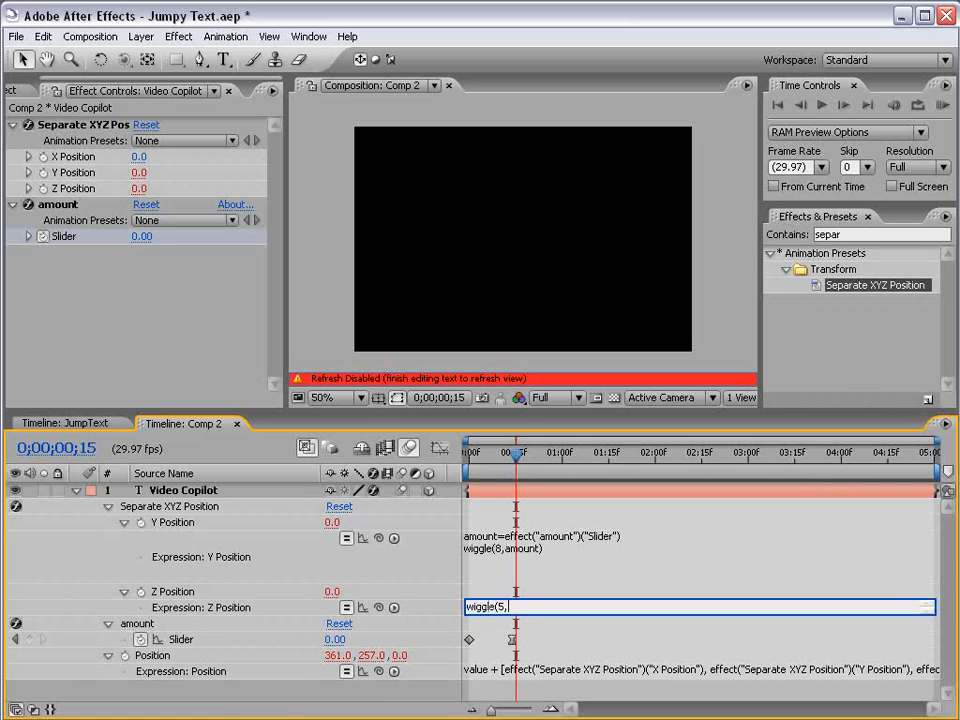
pyautogui.write('100')
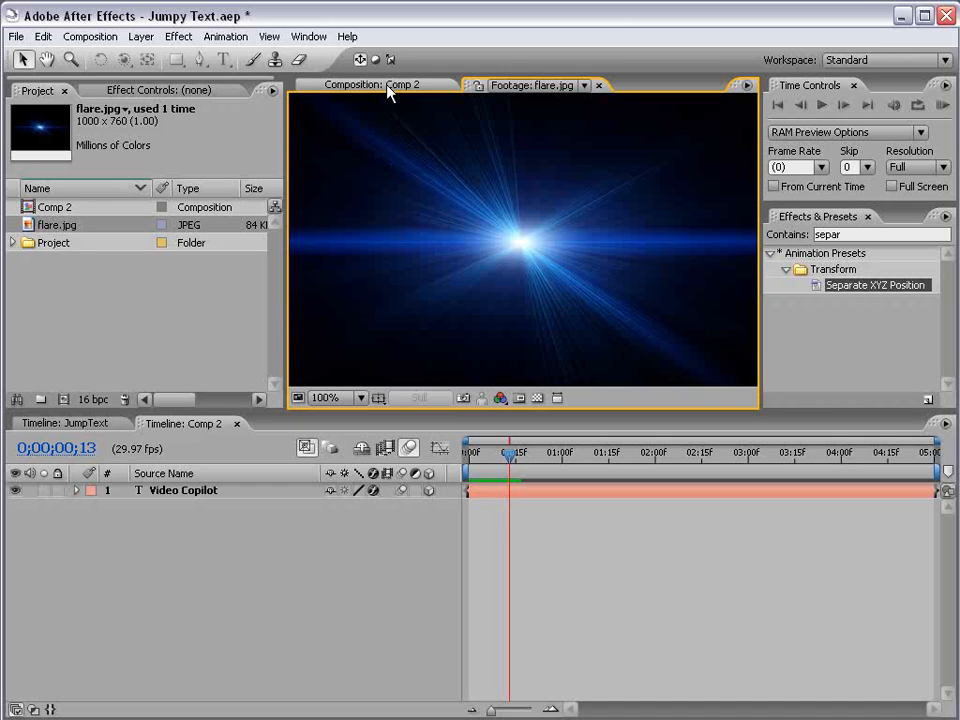
# Place flare.jpg into Comp 2 beneath the VIDEO COPILOT text as its background.
pyautogui.click(352, 84)
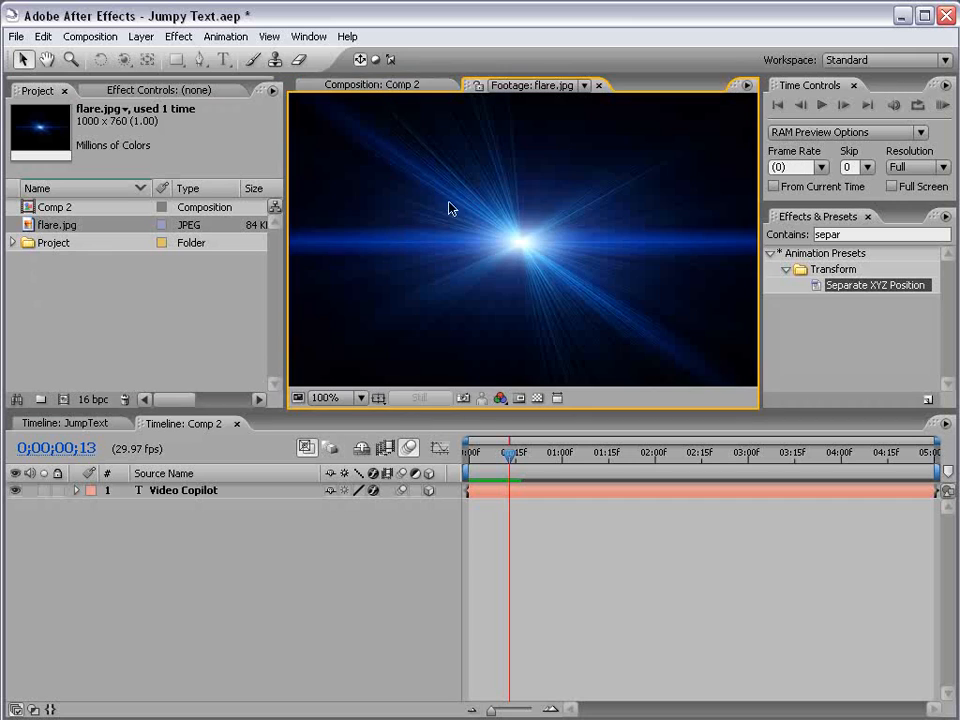
pyautogui.click(372, 84)
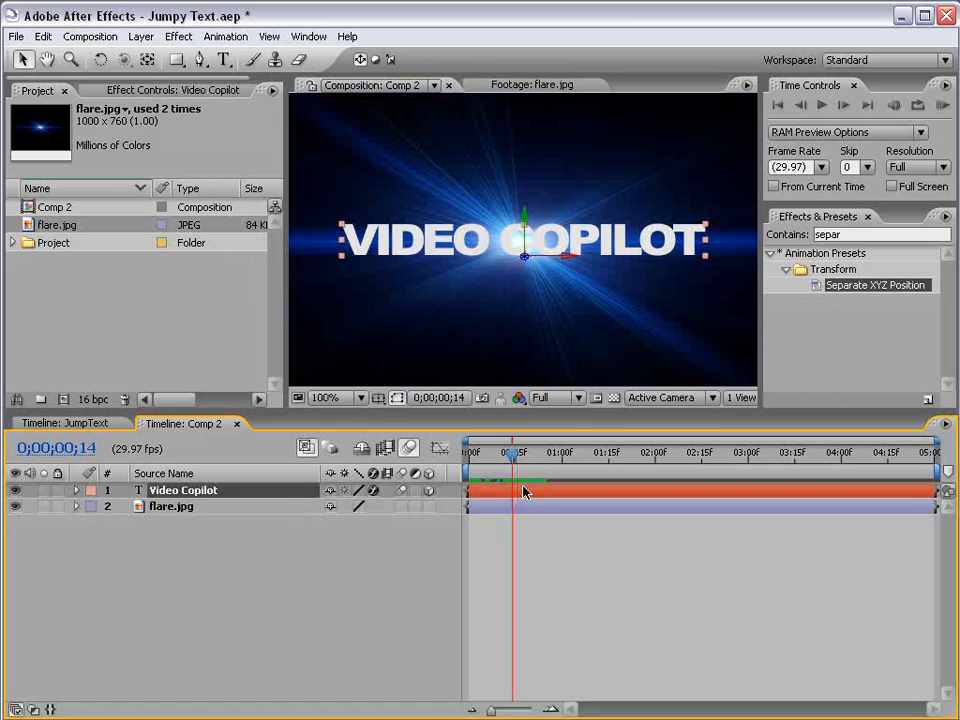
# Add a Drop Shadow to the VIDEO COPILOT text, duplicate it, and raise Drop Shadow 2's Softness.
pyautogui.click(178, 36)
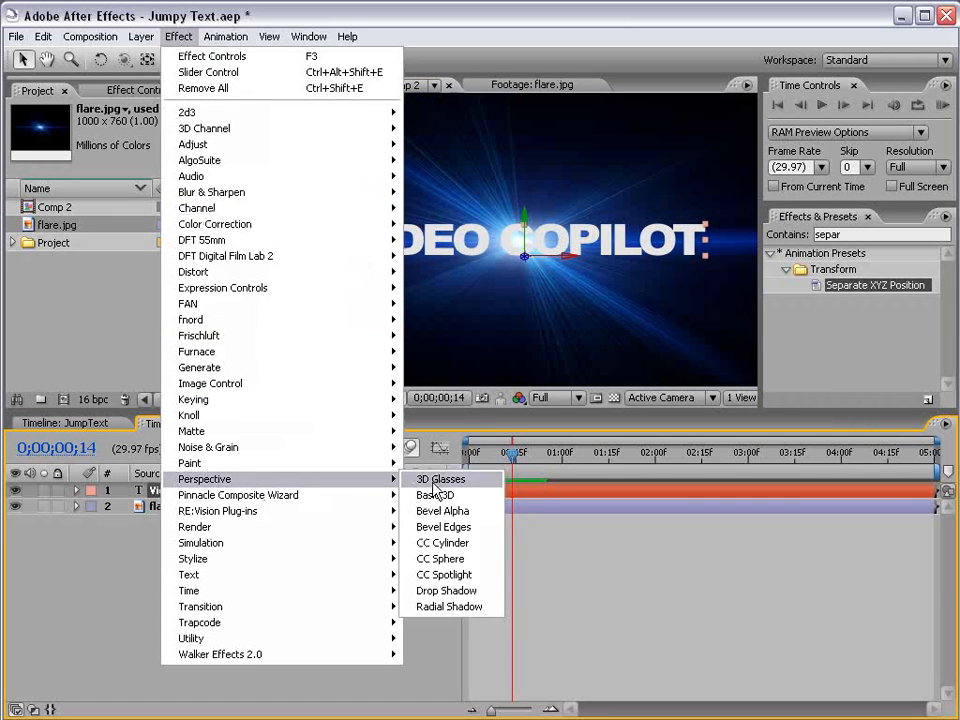
pyautogui.click(446, 590)
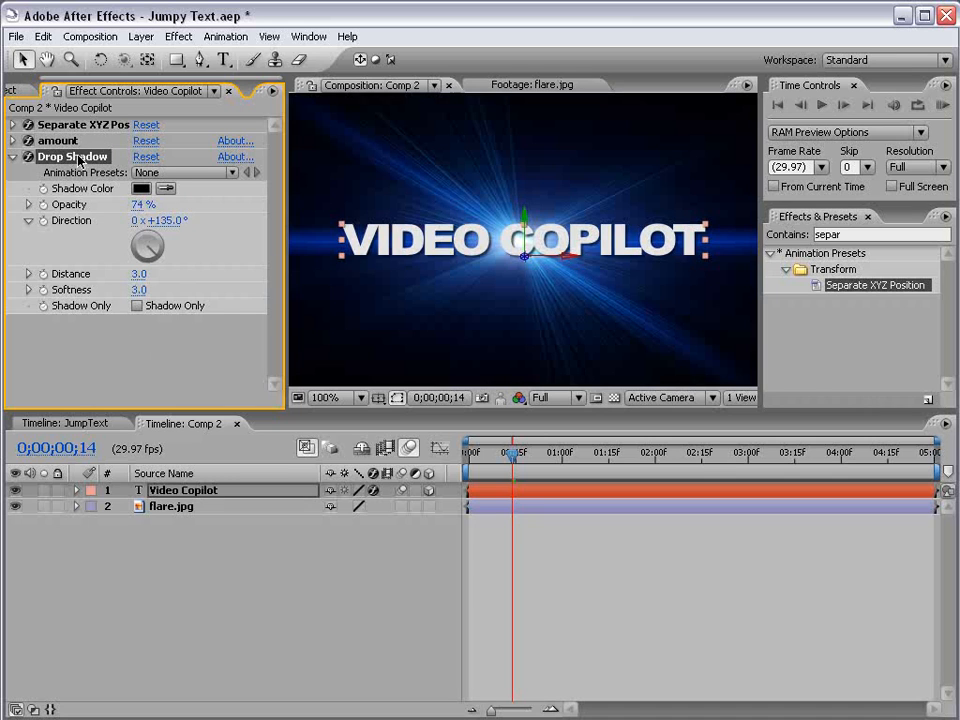
pyautogui.click(44, 36)
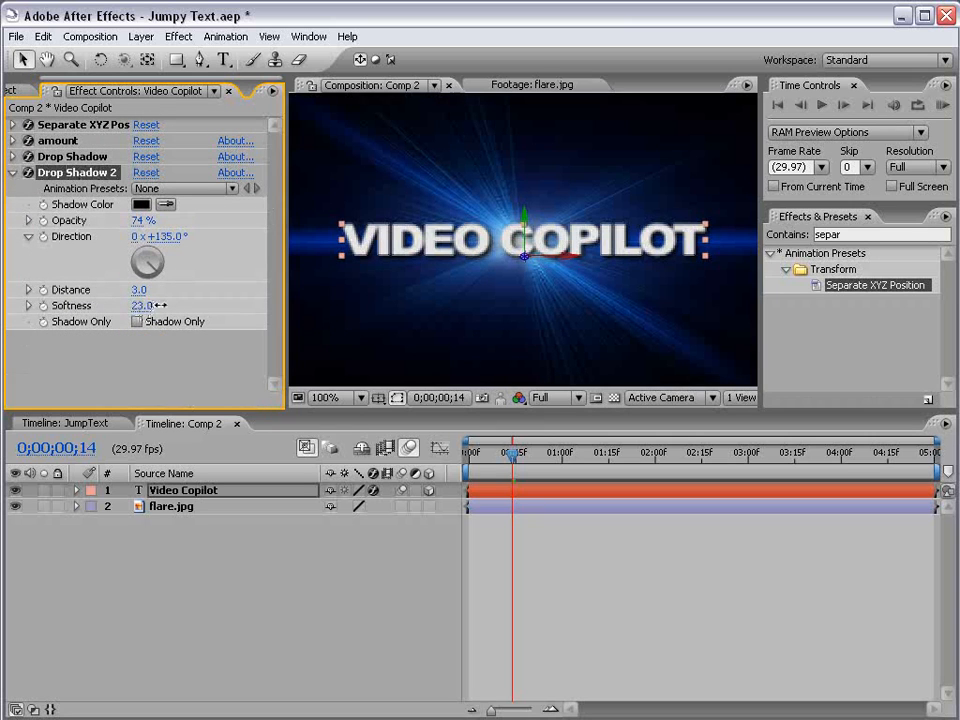
pyautogui.moveTo(142, 304); pyautogui.dragTo(144, 304)
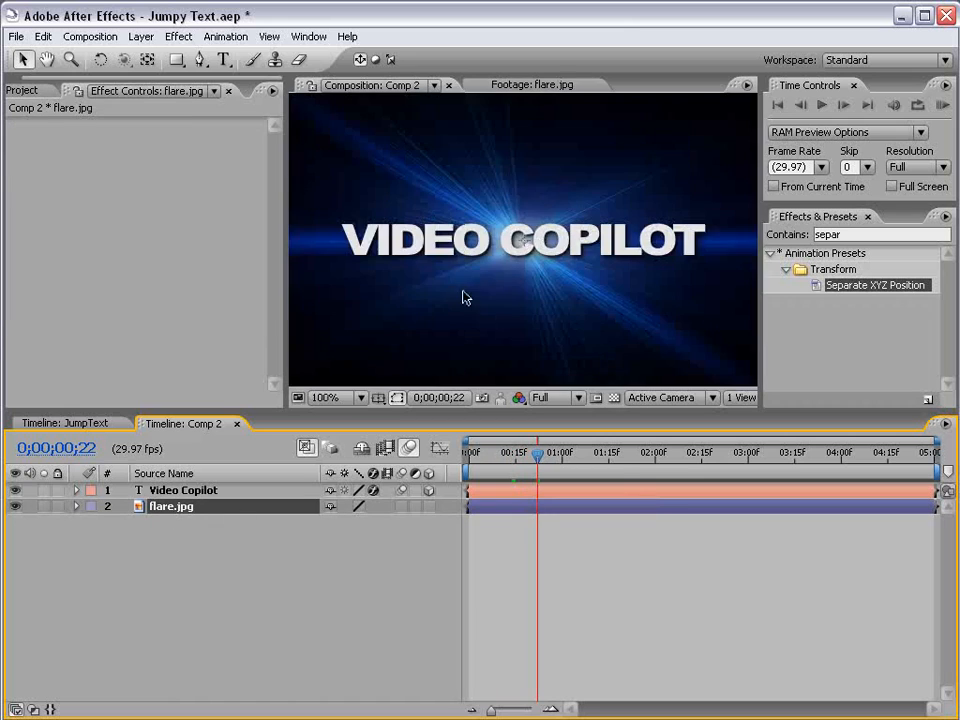
# Create an adjustment layer above flare.jpg with a Curves effect applied.
pyautogui.click(140, 36)
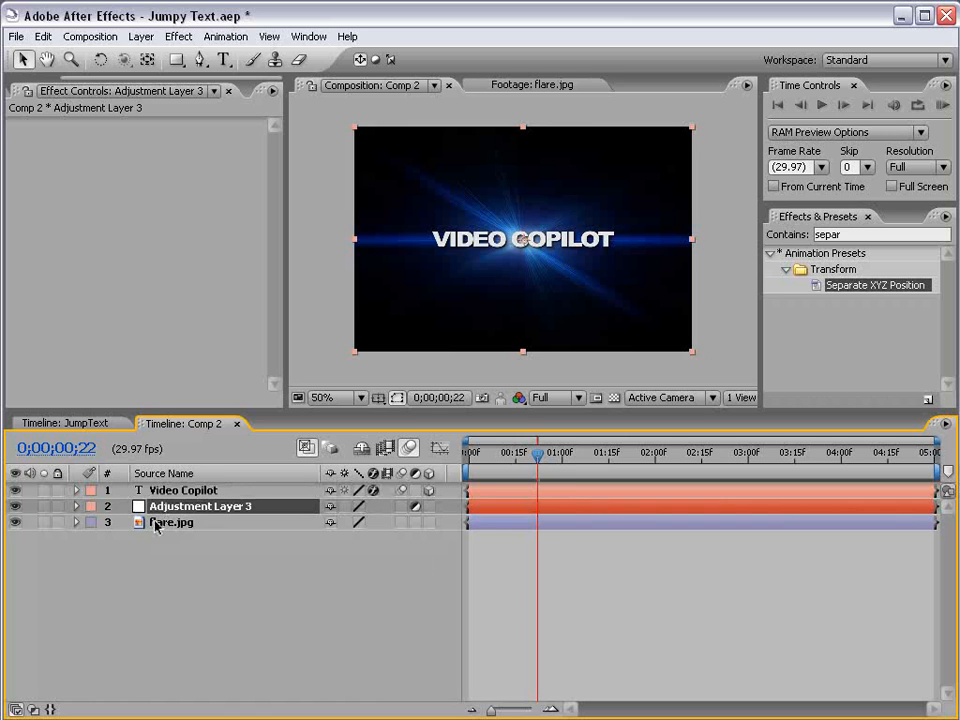
pyautogui.click(178, 36)
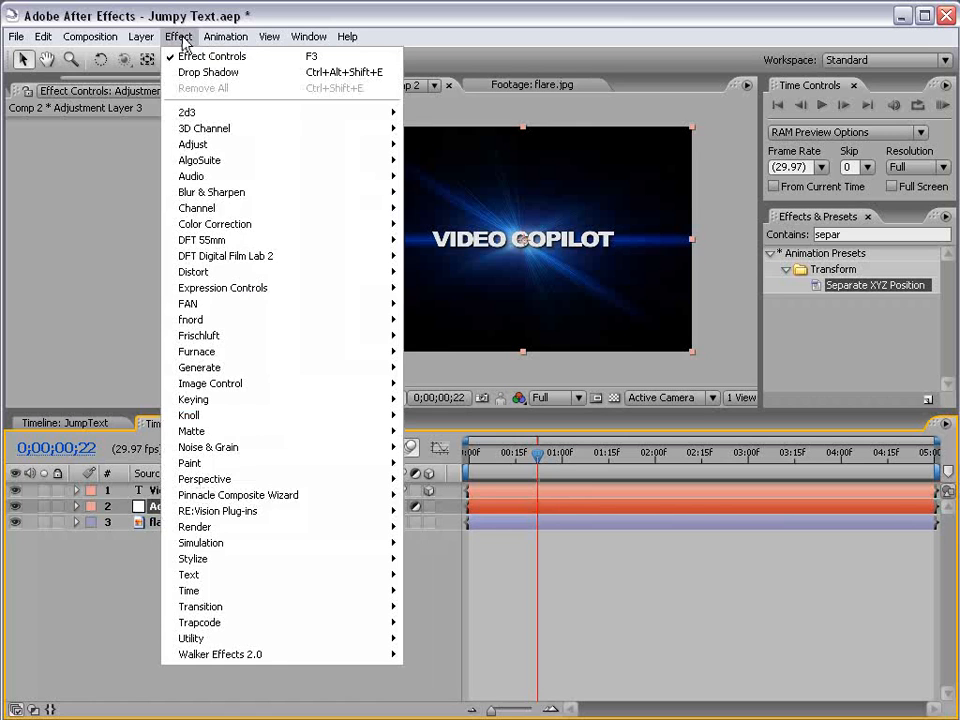
pyautogui.moveTo(216, 224)
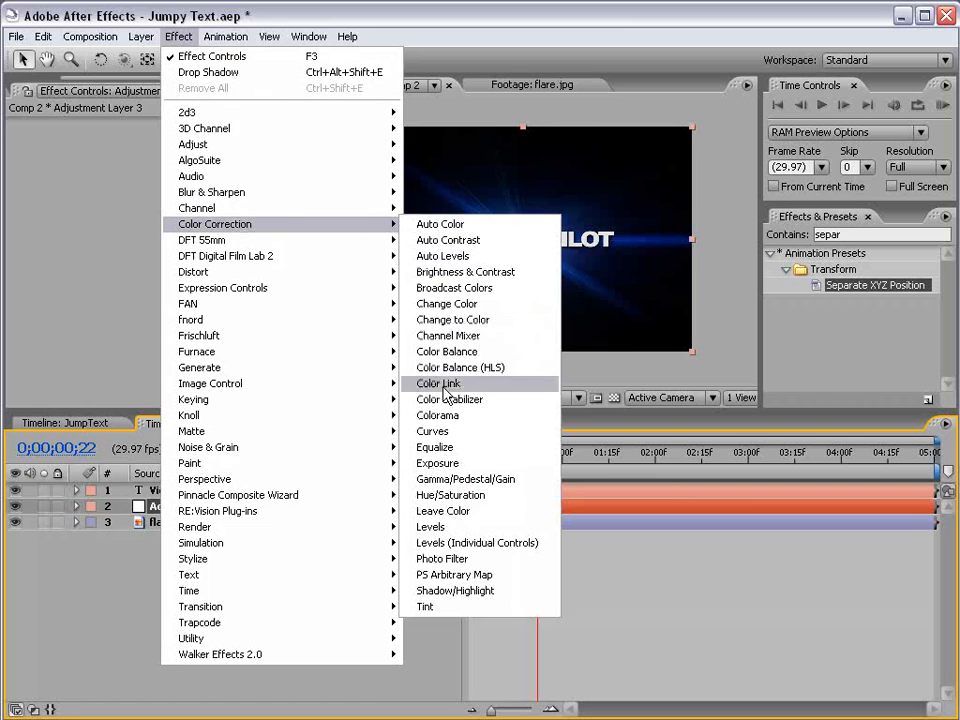
pyautogui.click(432, 432)
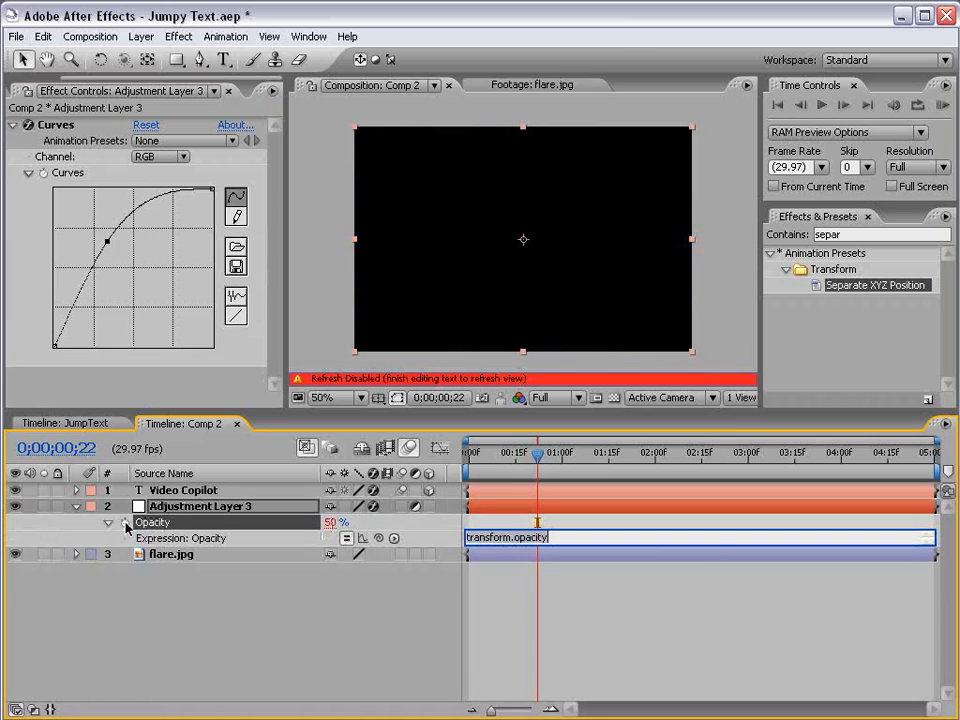
# Drive the adjustment layer's Opacity with wiggle(5,50) and scrub the timeline to preview it.
pyautogui.write('wiggle(5,')
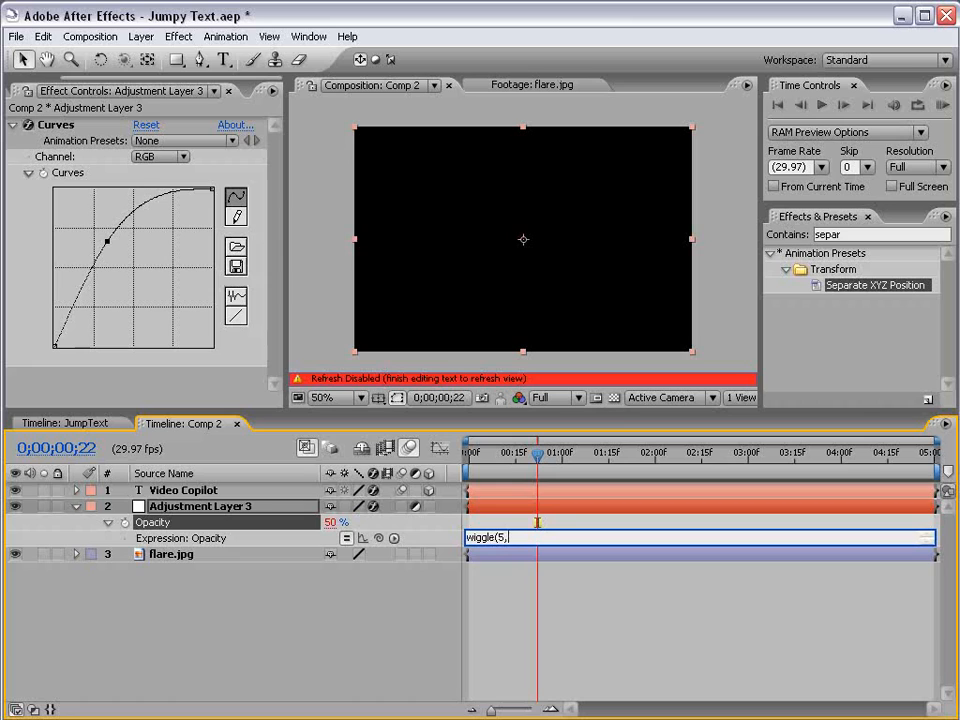
pyautogui.write('50)')
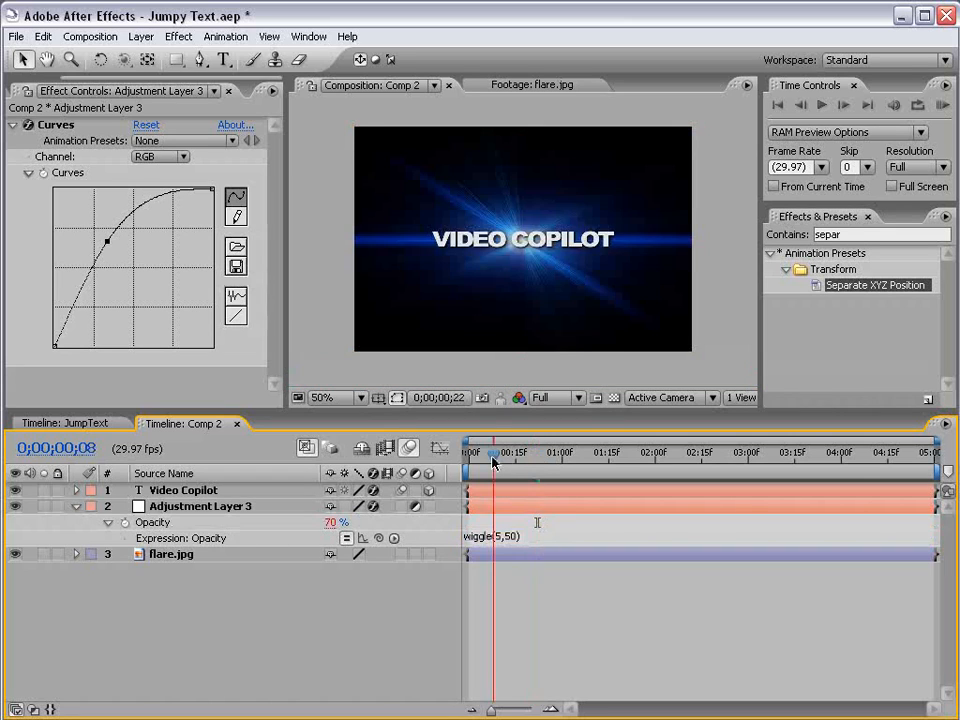
pyautogui.moveTo(490, 452); pyautogui.dragTo(830, 452)
pyautogui.write('w')
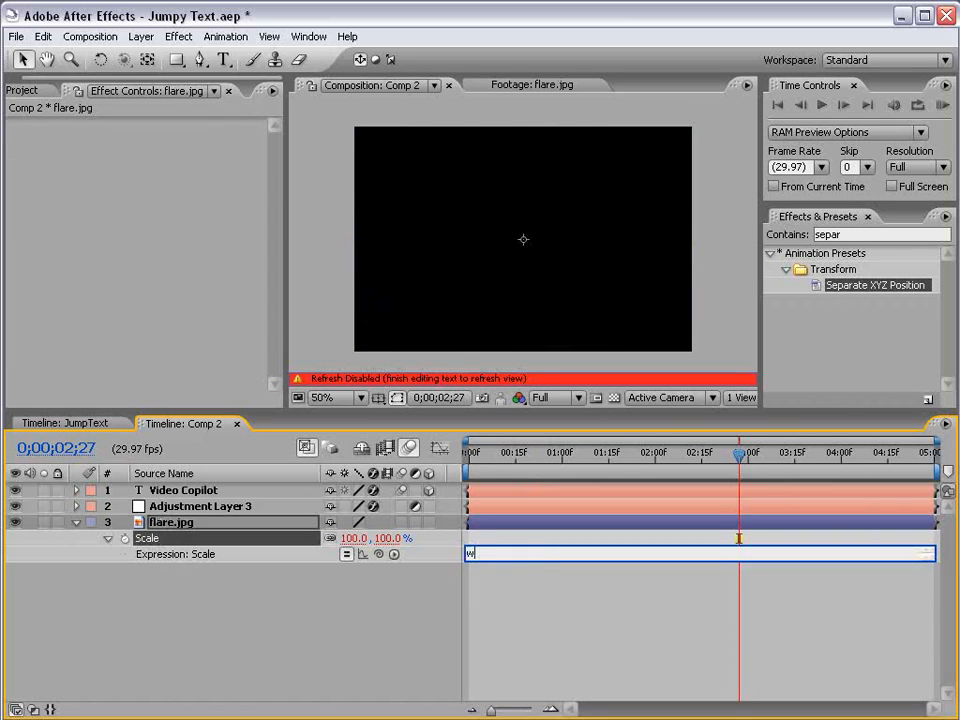
# Begin a wiggle(5,20) expression on flare.jpg's Scale and reopen it for editing.
pyautogui.write('iggle(')
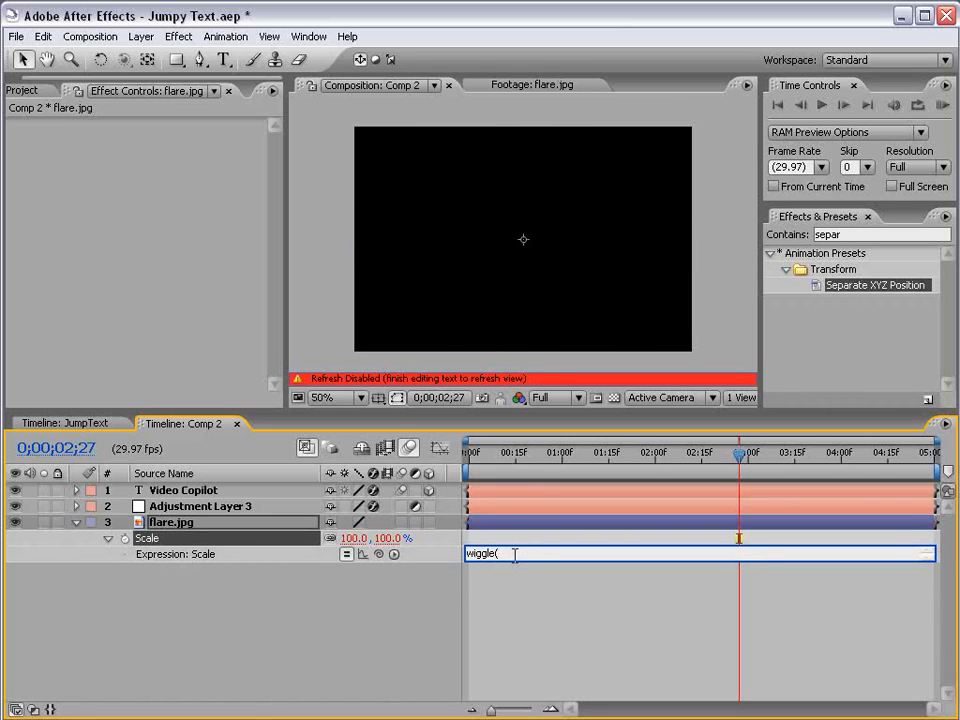
pyautogui.write('5,20')
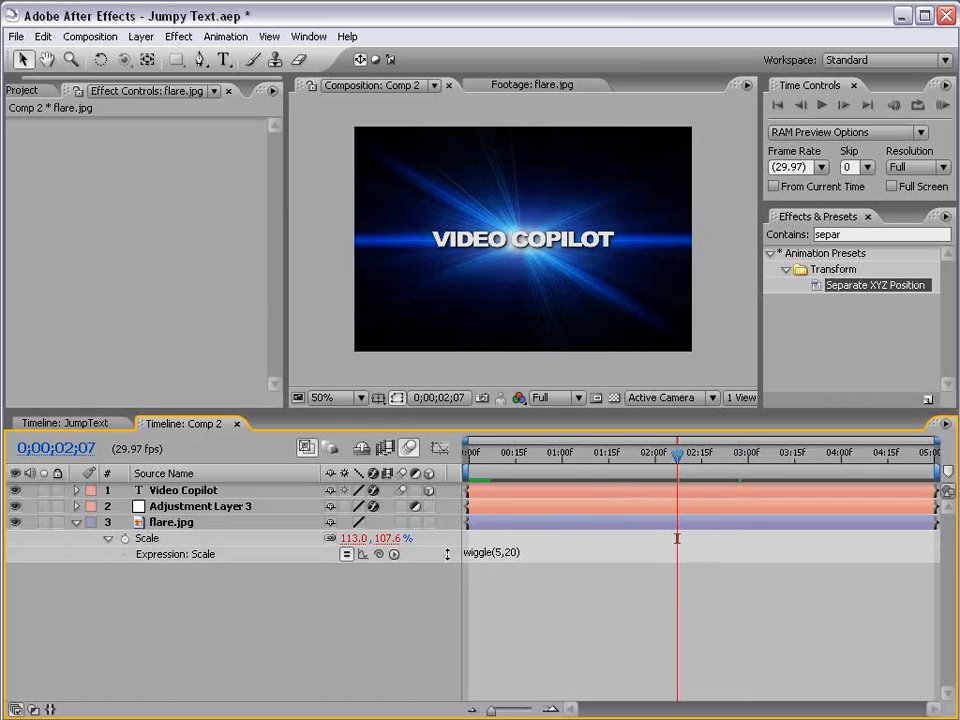
pyautogui.click(496, 552)
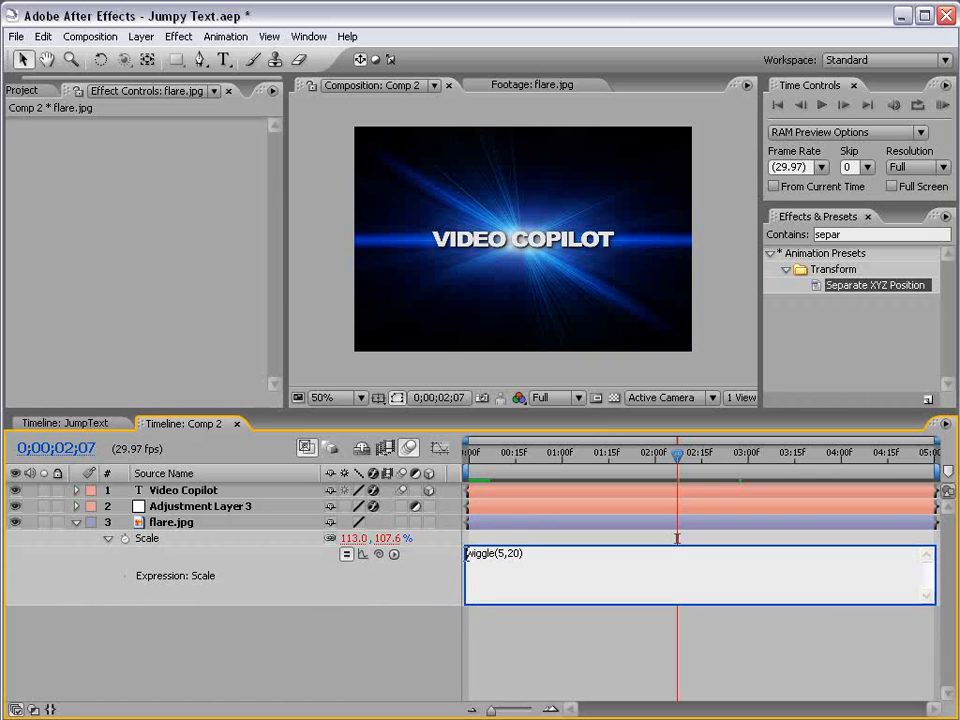
# Rewrite the Scale expression as s=wiggle(5,20)[0]; [s,s] for uniform random scaling.
pyautogui.write('s=')
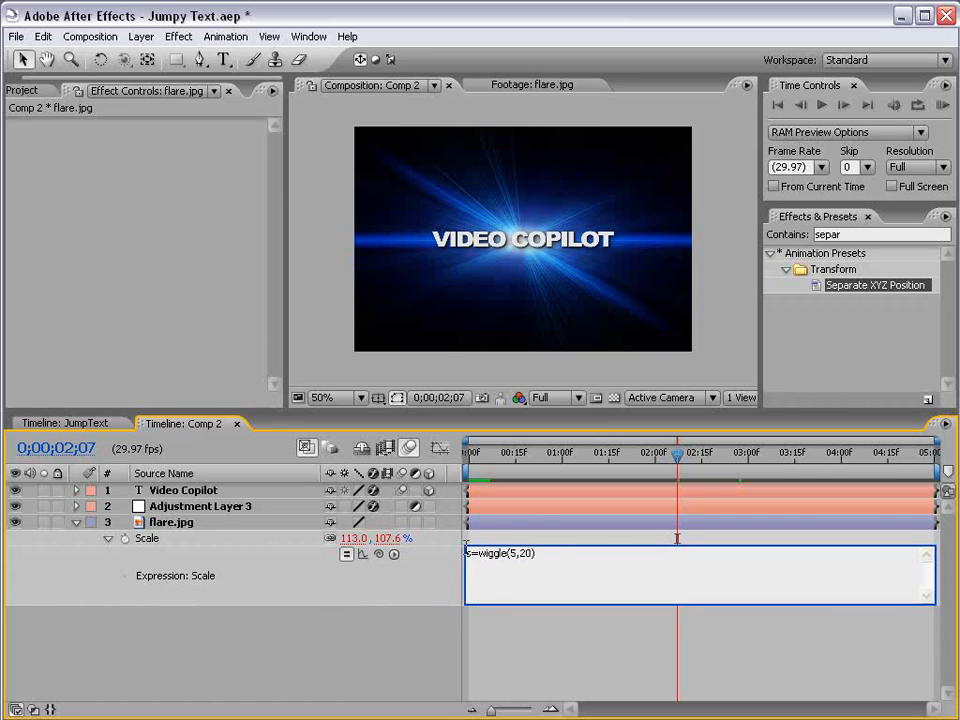
pyautogui.write('[')
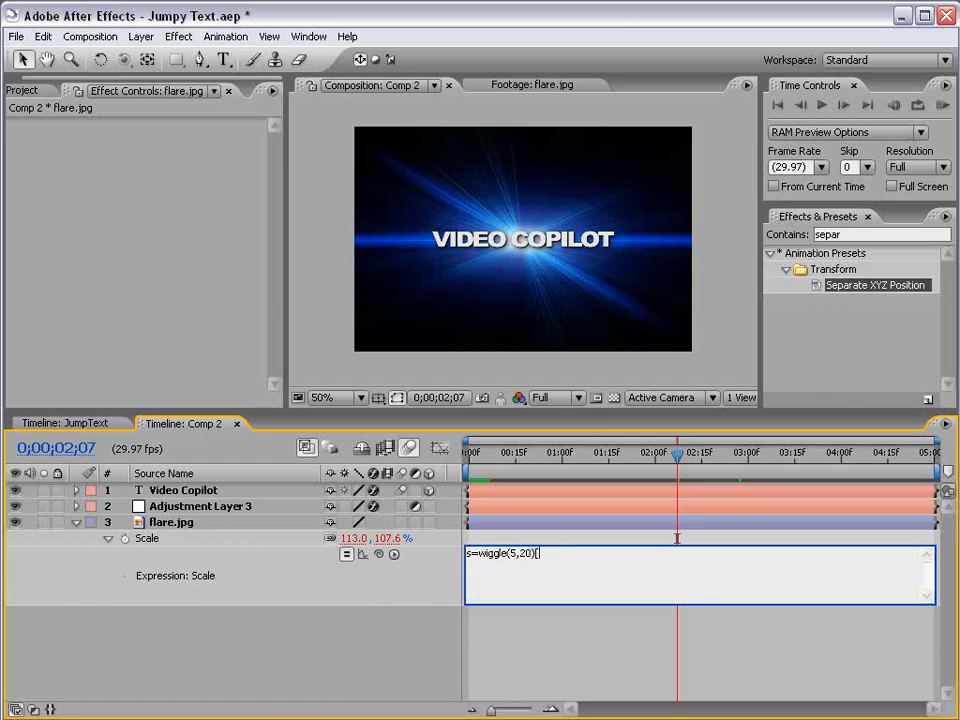
pyautogui.write('[0]')
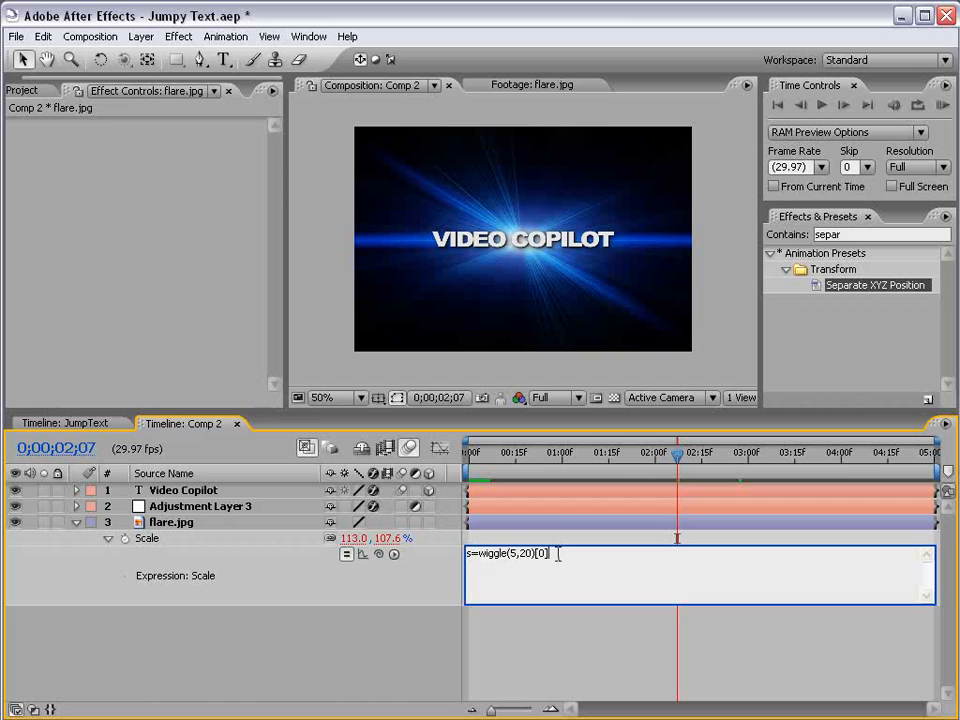
pyautogui.write(';')
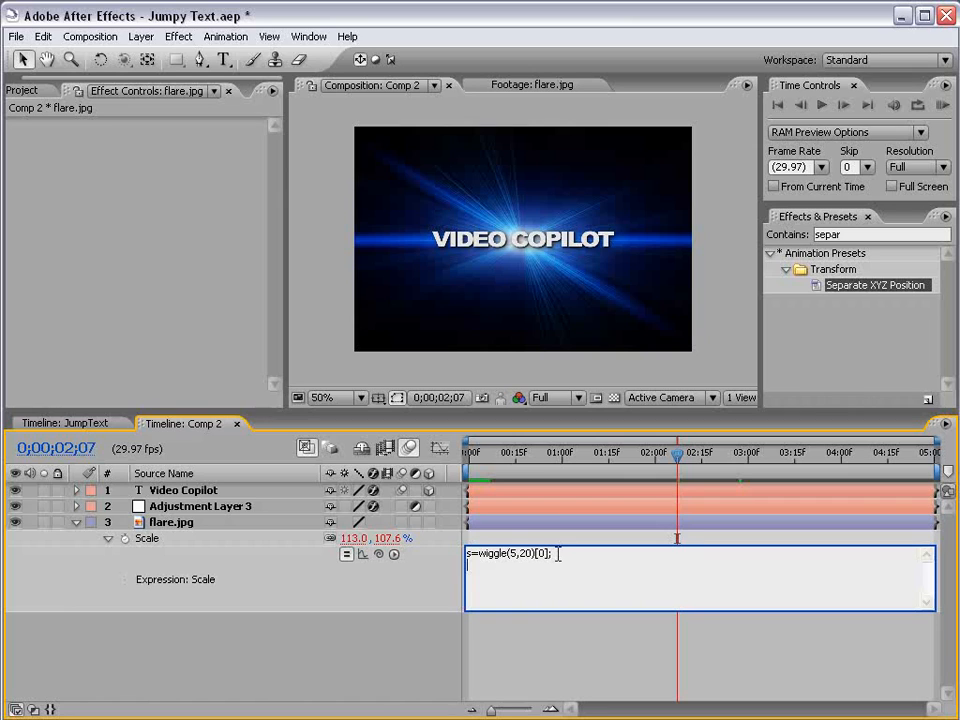
pyautogui.write('[s')
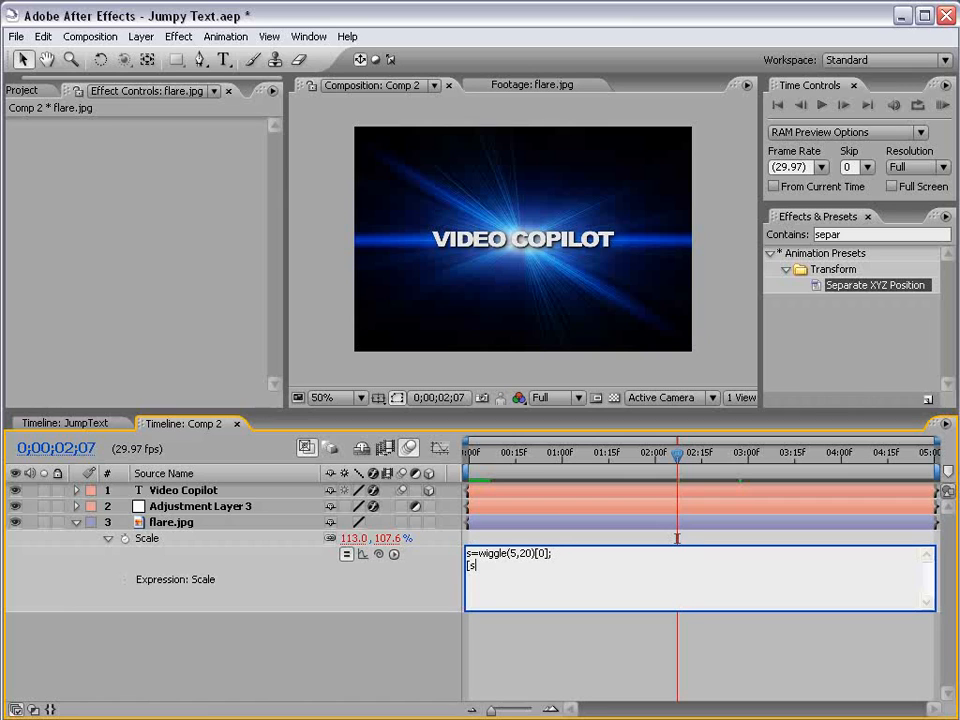
pyautogui.write(',s]')
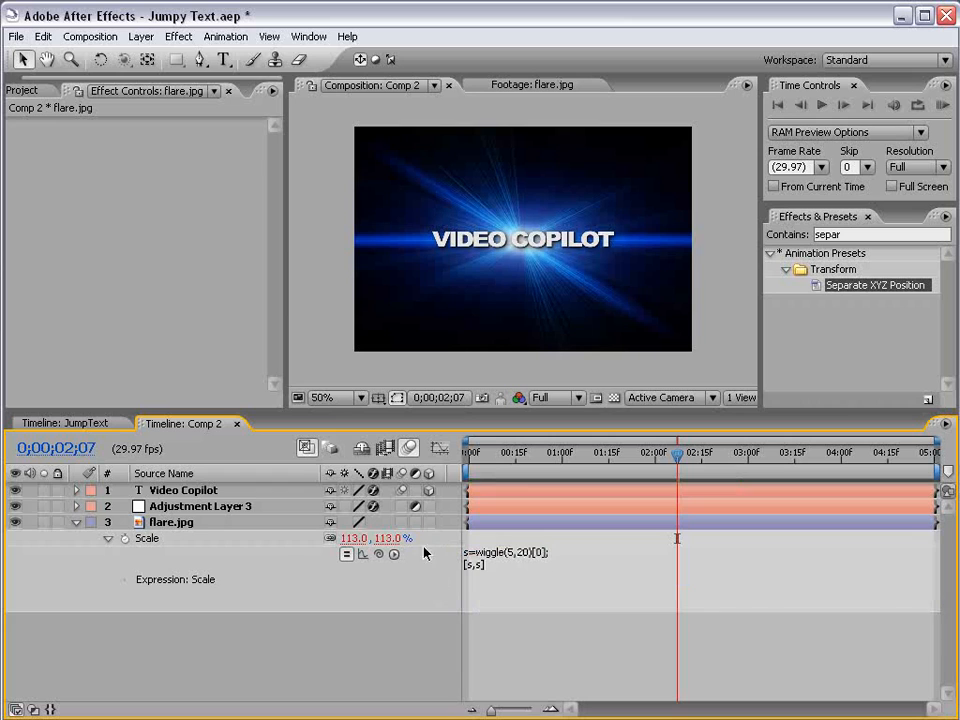
pyautogui.moveTo(524, 480)
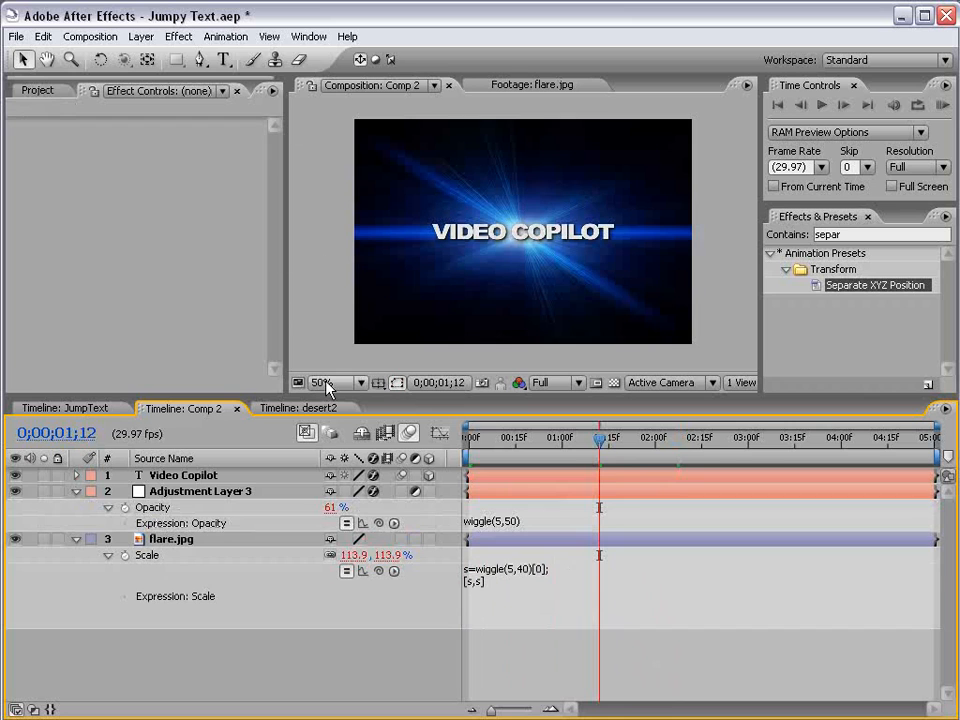
pyautogui.click(296, 408)
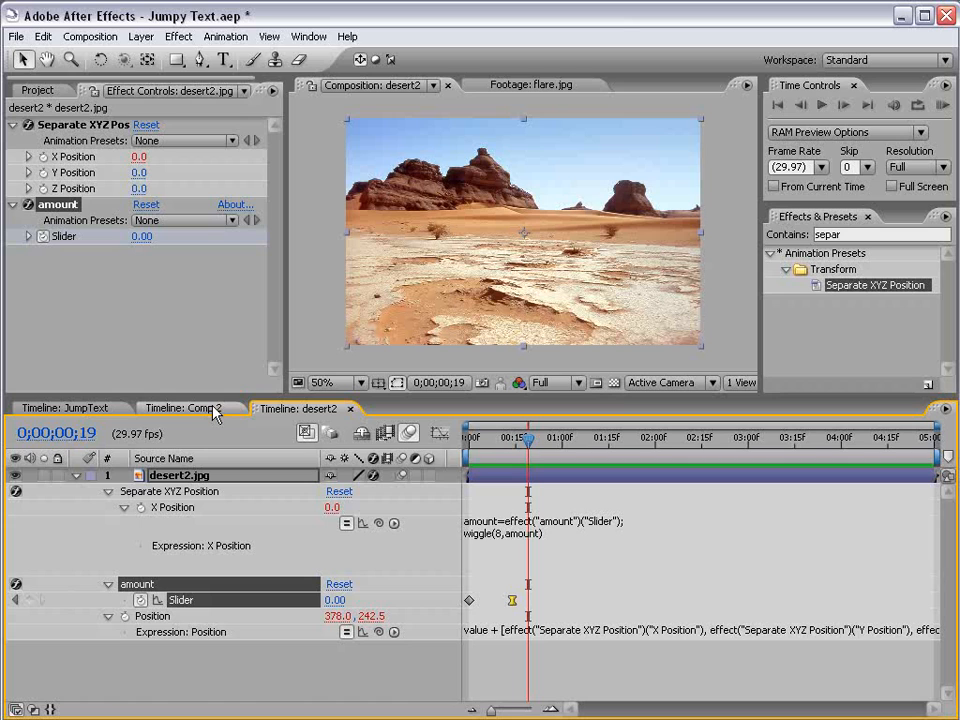
pyautogui.click(190, 408)
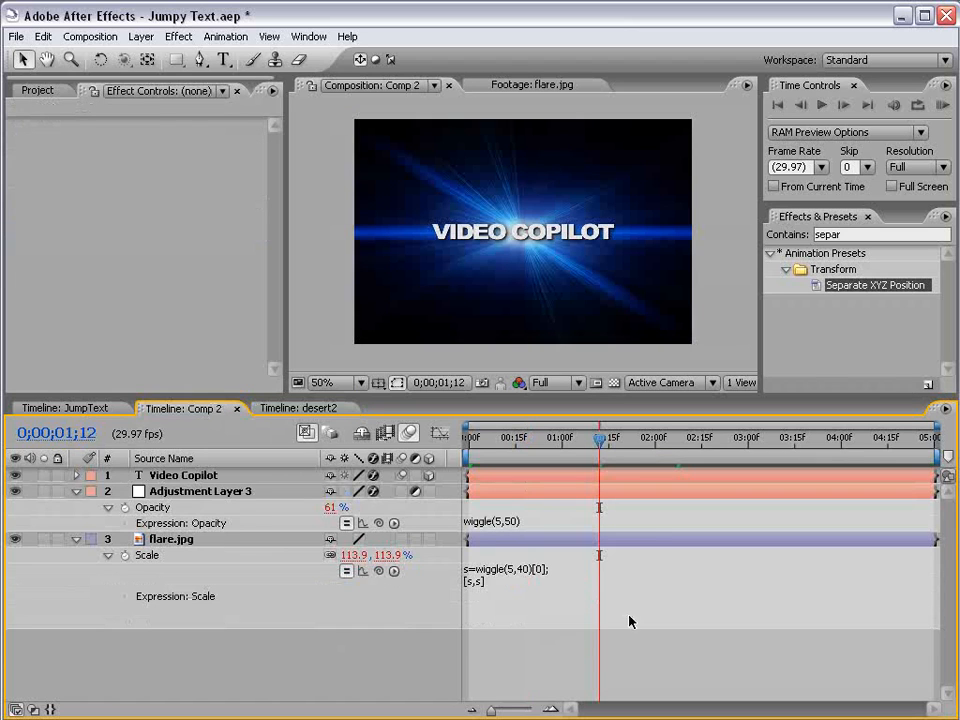
pyautogui.moveTo(528, 638)
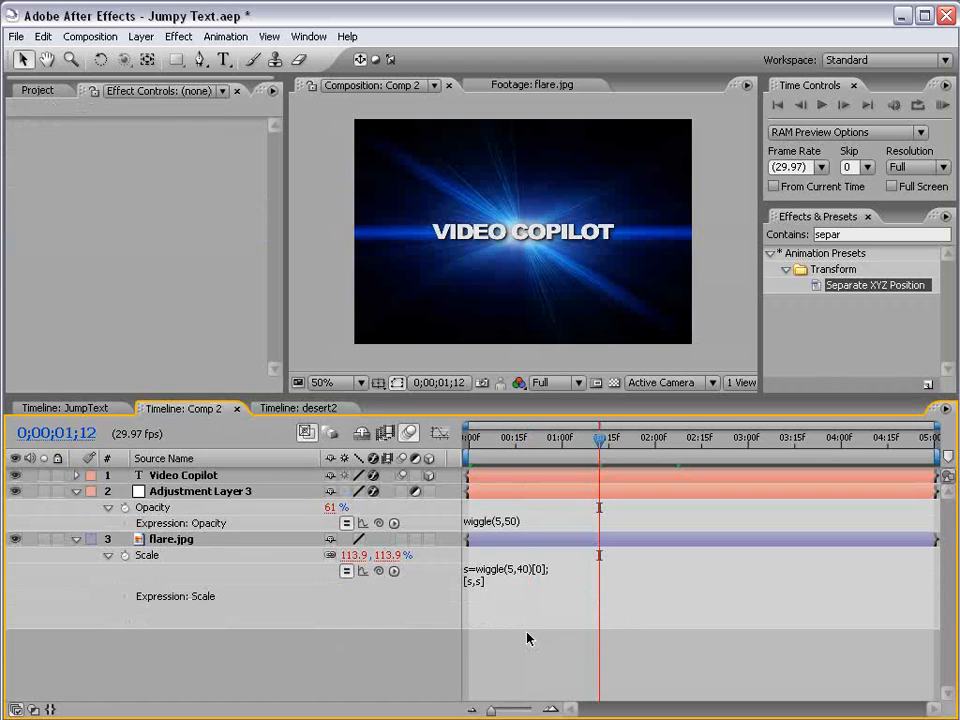